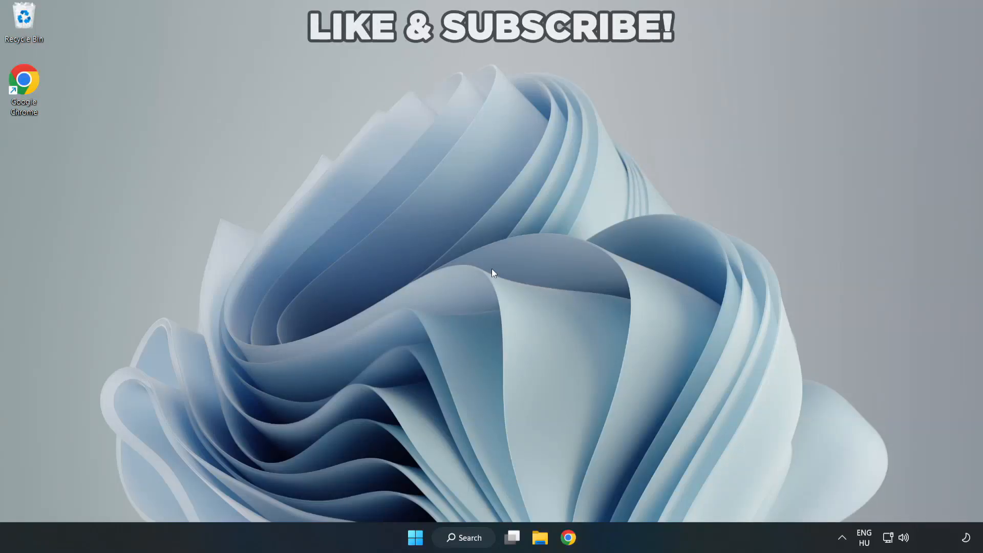
{"action": "mouse_move", "coordinate": [493, 279]}
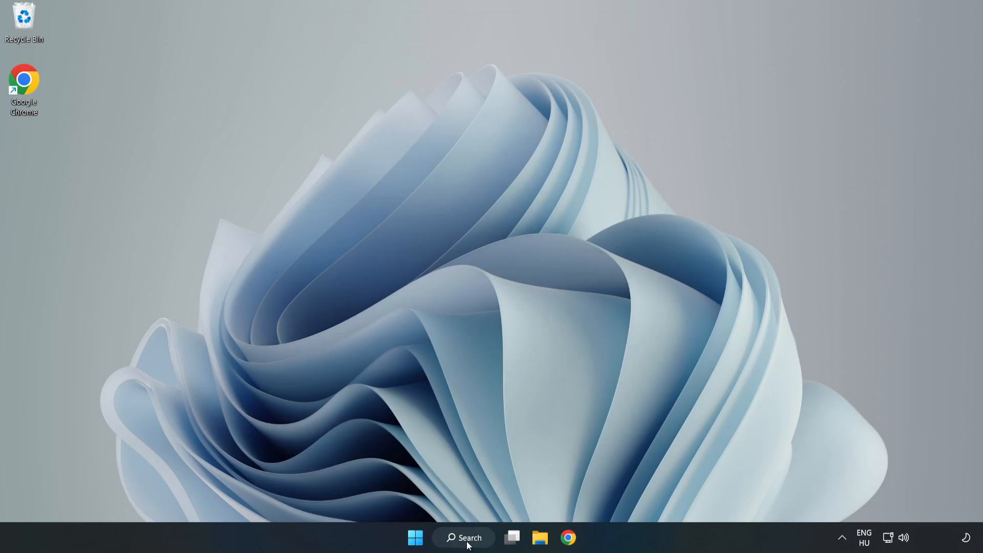
- Search Windows for 'device manager' to surface Device Manager as the best match
{"action": "left_click", "coordinate": [463, 538]}
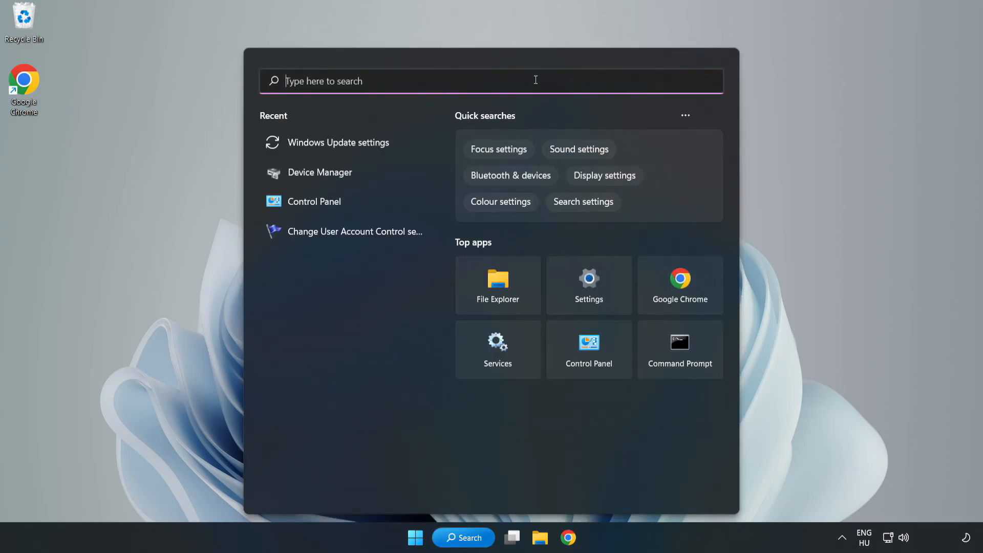
{"action": "type", "text": "device manager"}
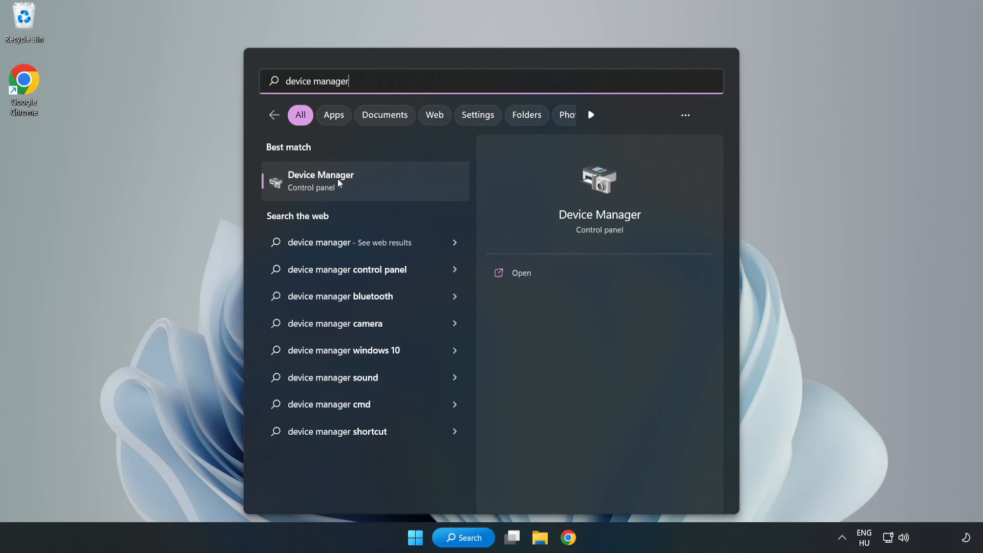
{"action": "mouse_move", "coordinate": [365, 191]}
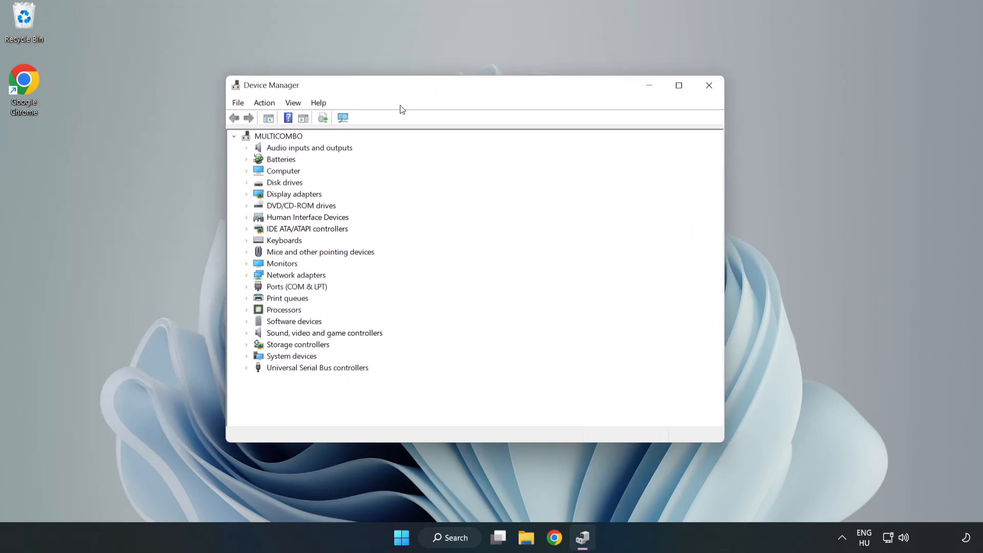
- Expand Display adapters and bring up the context menu for VMware SVGA 3D
{"action": "left_click", "coordinate": [292, 193]}
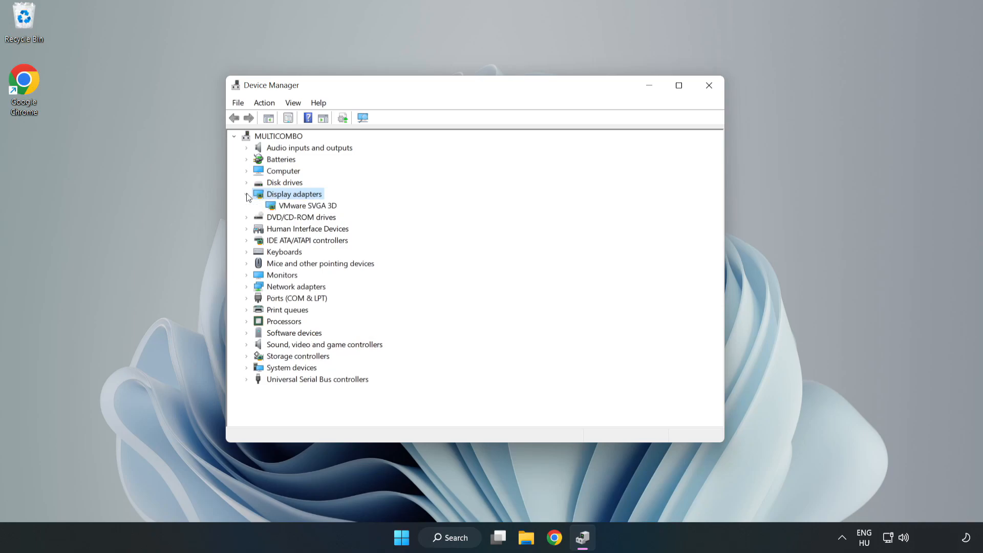
{"action": "left_click", "coordinate": [306, 205]}
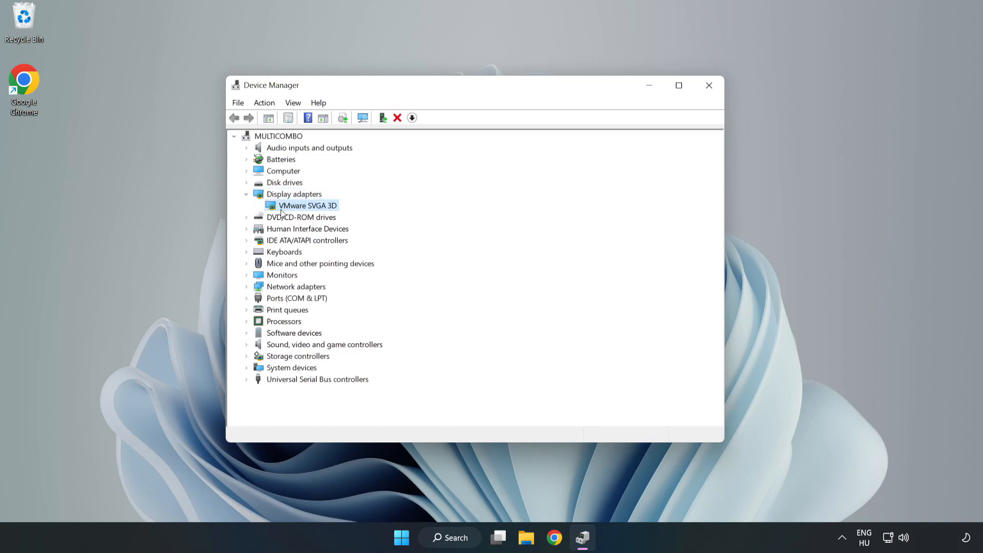
{"action": "right_click", "coordinate": [306, 205]}
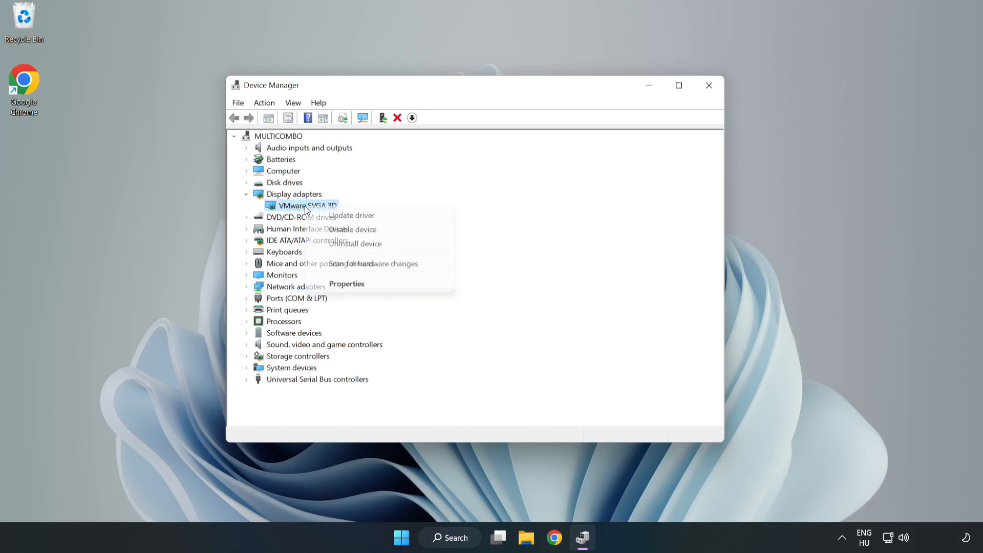
{"action": "mouse_move", "coordinate": [351, 216]}
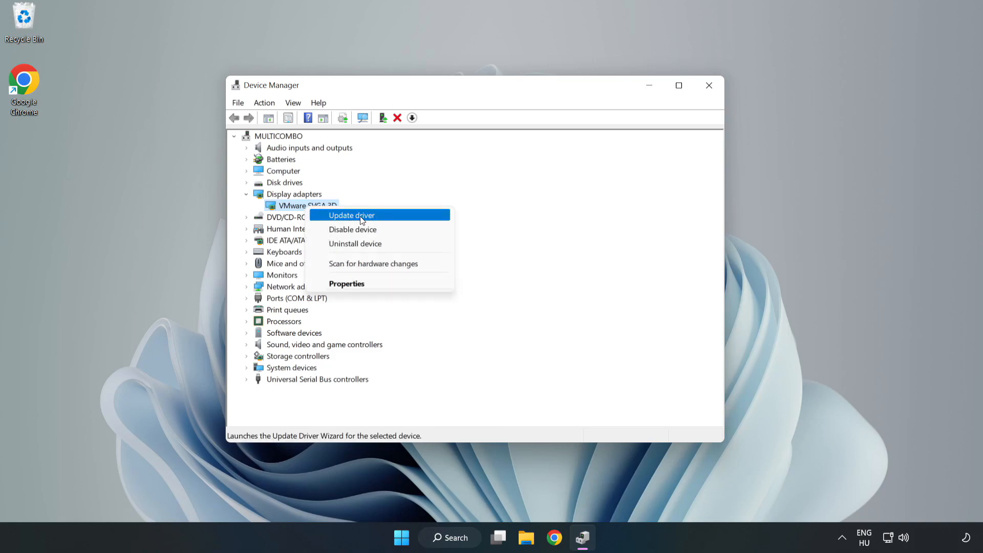
- Run Update driver with automatic search for VMware SVGA 3D, accept the best-driver result, and close Device Manager
{"action": "left_click", "coordinate": [352, 215]}
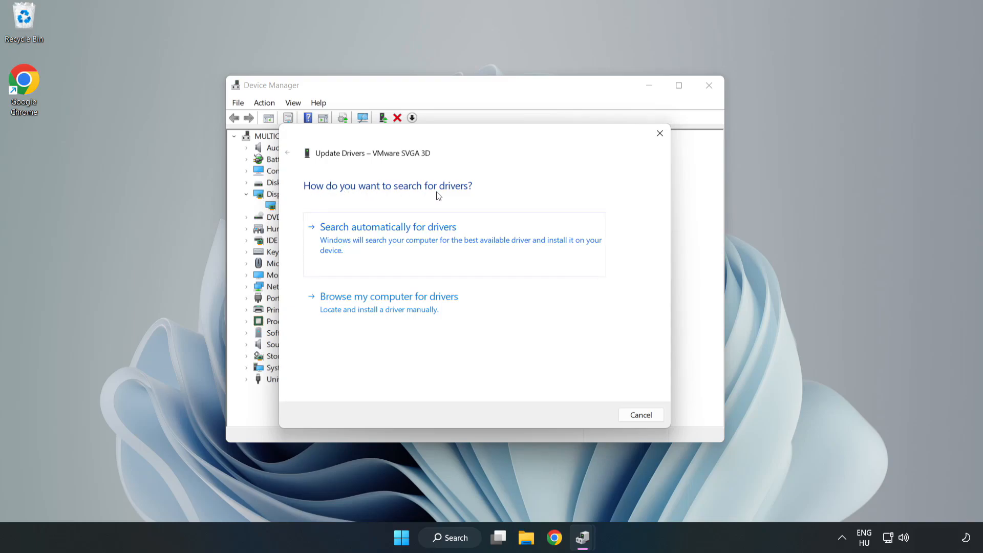
{"action": "mouse_move", "coordinate": [378, 241]}
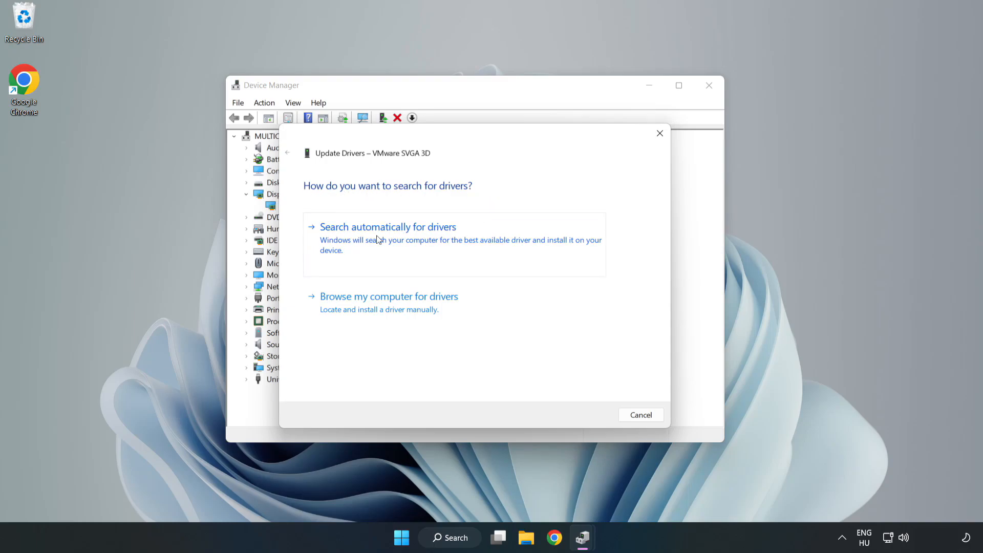
{"action": "left_click", "coordinate": [387, 227]}
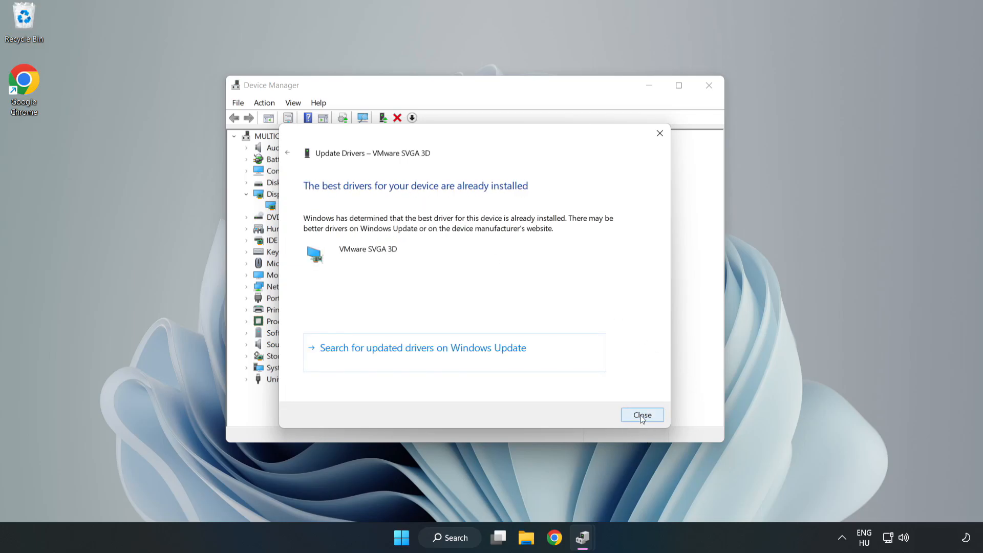
{"action": "left_click", "coordinate": [642, 415]}
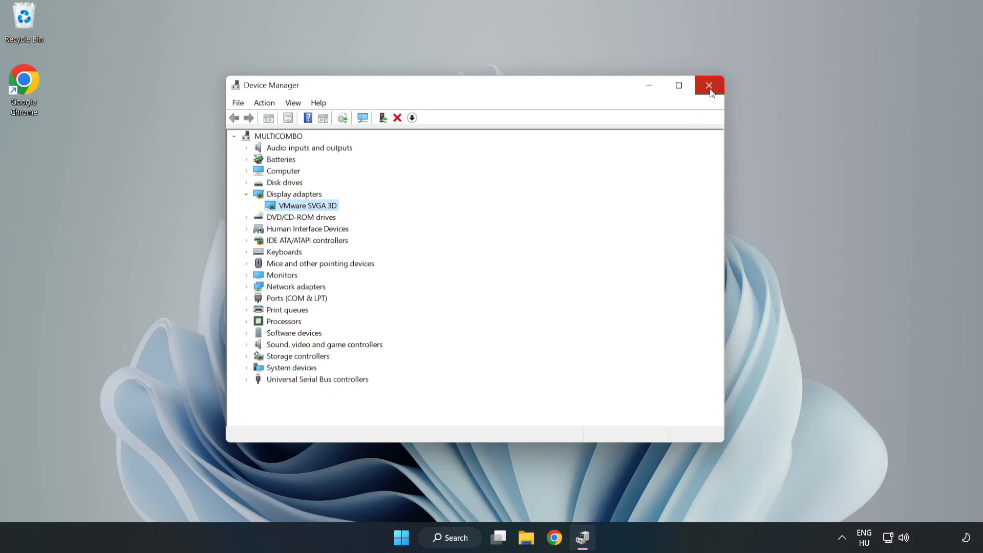
{"action": "left_click", "coordinate": [709, 85]}
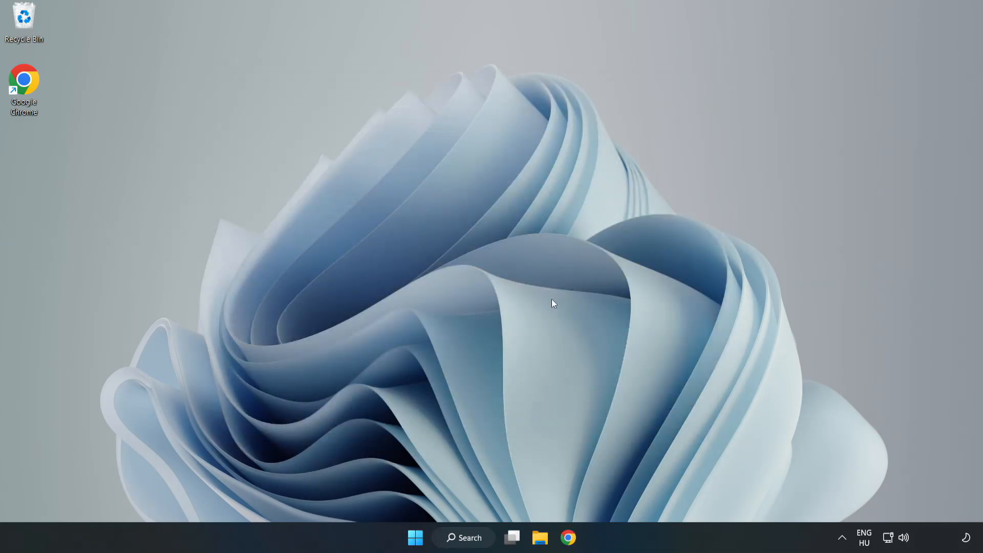
- Search Windows for 'updates' and launch Windows Update settings
{"action": "left_click", "coordinate": [463, 538]}
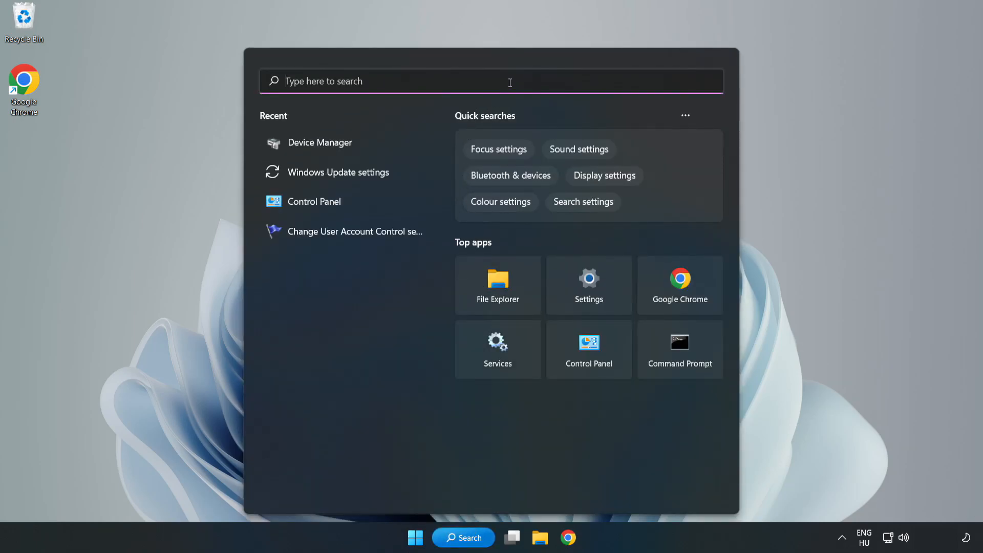
{"action": "type", "text": "updates"}
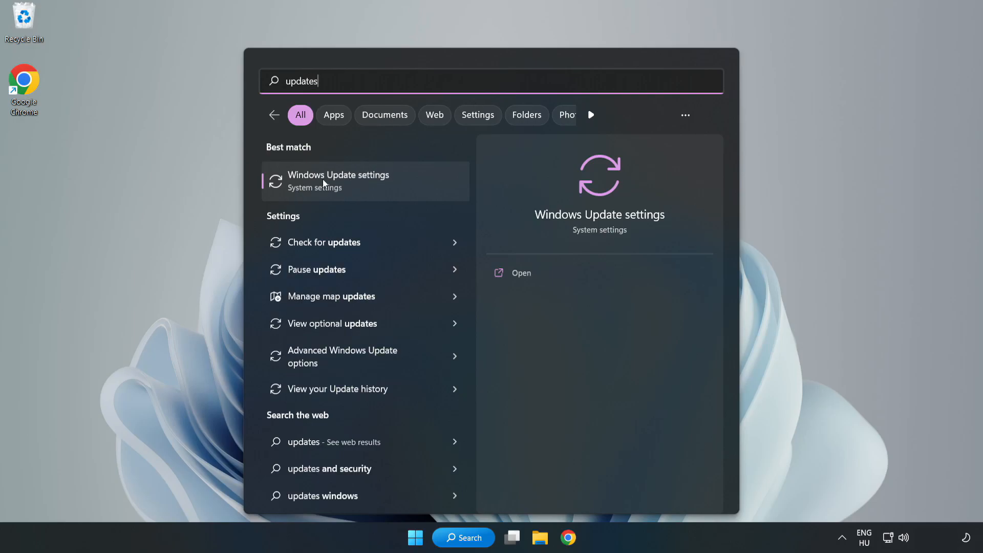
{"action": "left_click", "coordinate": [337, 180]}
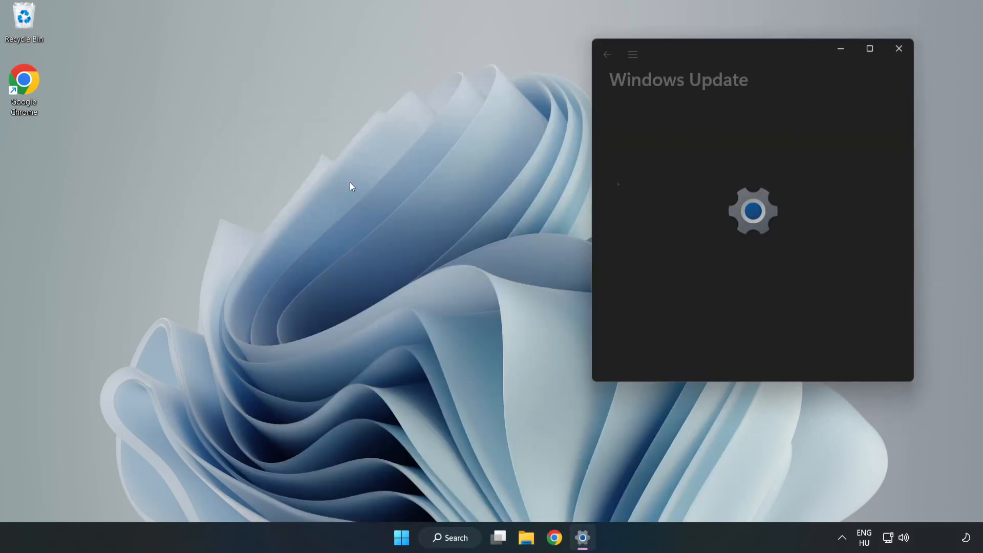
- Maximize Settings, check for updates and start downloading the Defender security intelligence update
{"action": "left_click", "coordinate": [870, 48]}
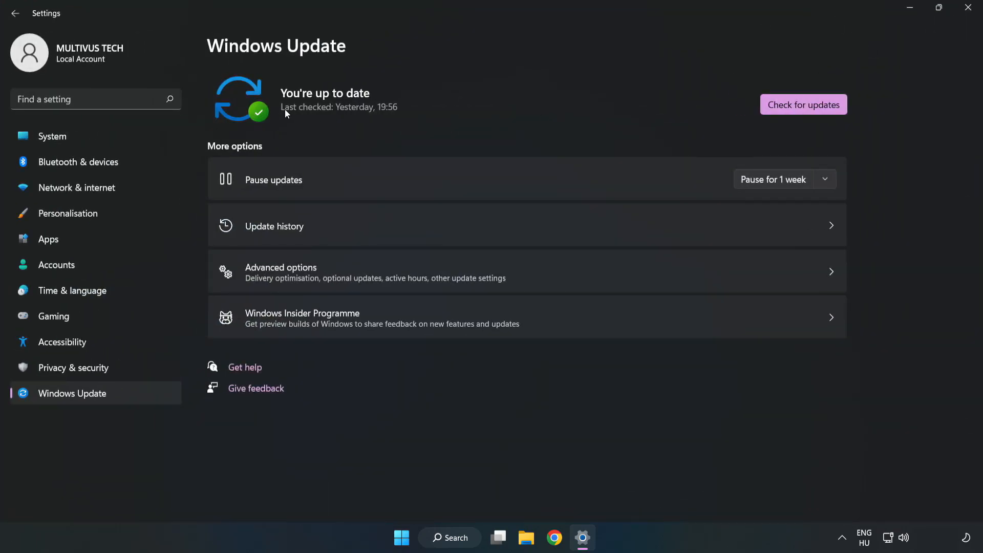
{"action": "left_click", "coordinate": [804, 105]}
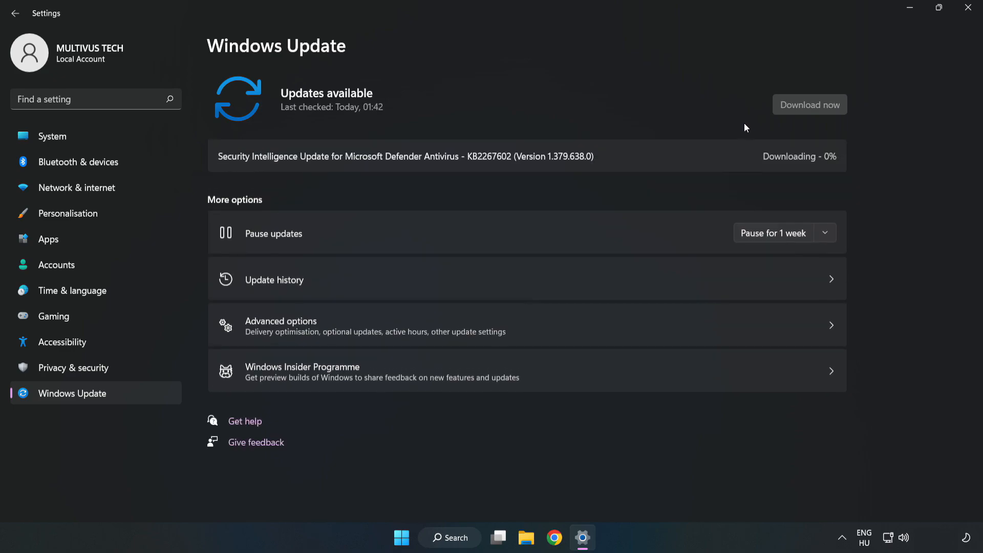
{"action": "left_click", "coordinate": [809, 104]}
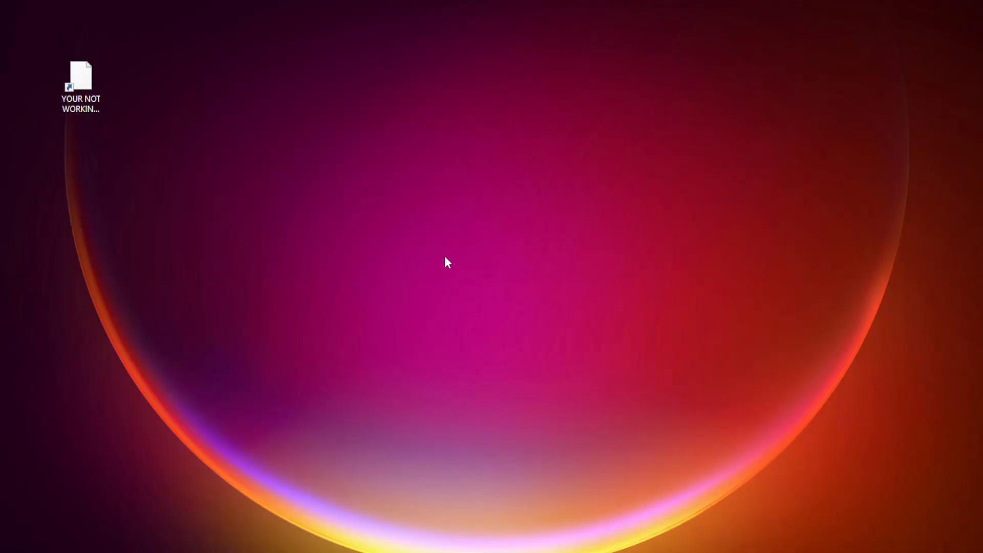
- Bring up Properties for the YOUR NOT WORKING APP shortcut and move the dialog to screen centre
{"action": "left_click", "coordinate": [80, 82]}
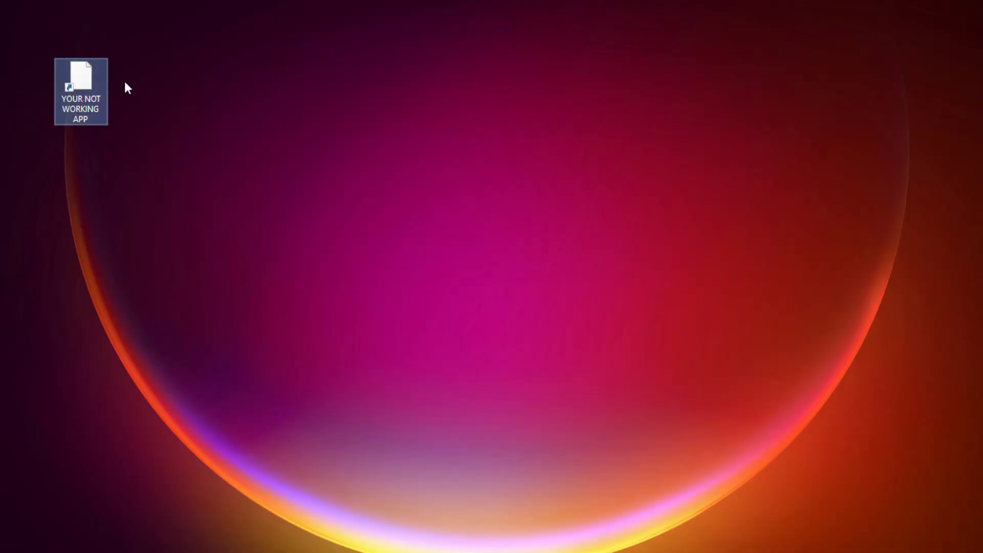
{"action": "right_click", "coordinate": [80, 92]}
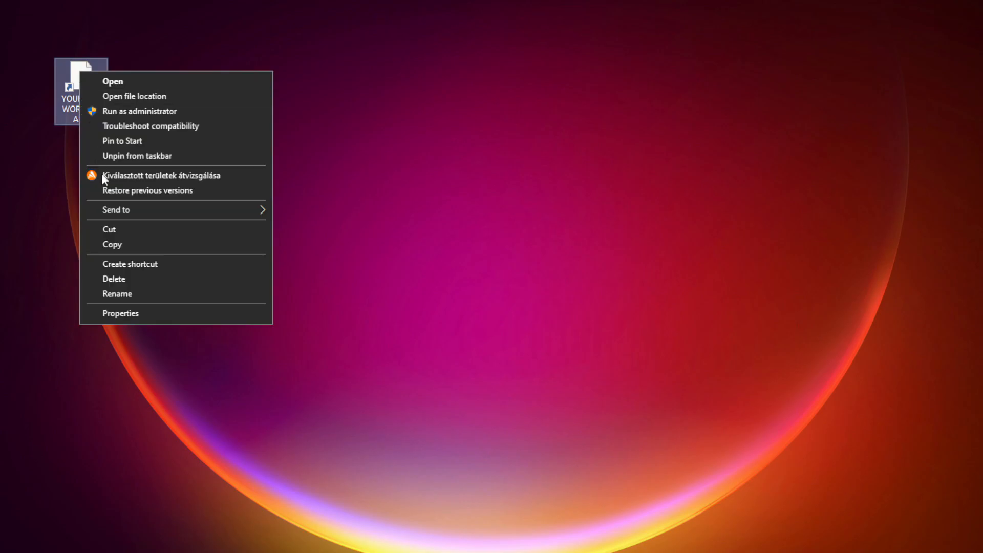
{"action": "mouse_move", "coordinate": [184, 317]}
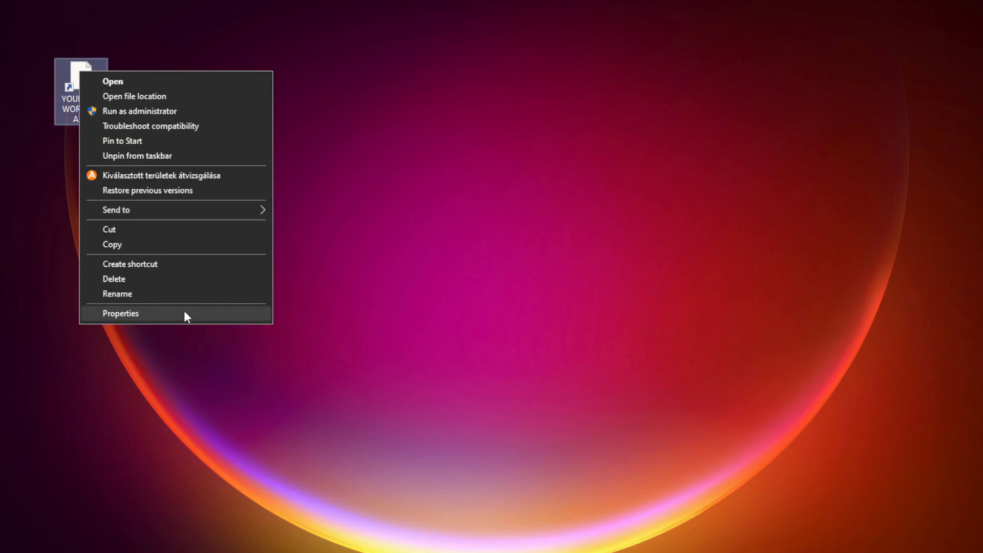
{"action": "left_click", "coordinate": [121, 313]}
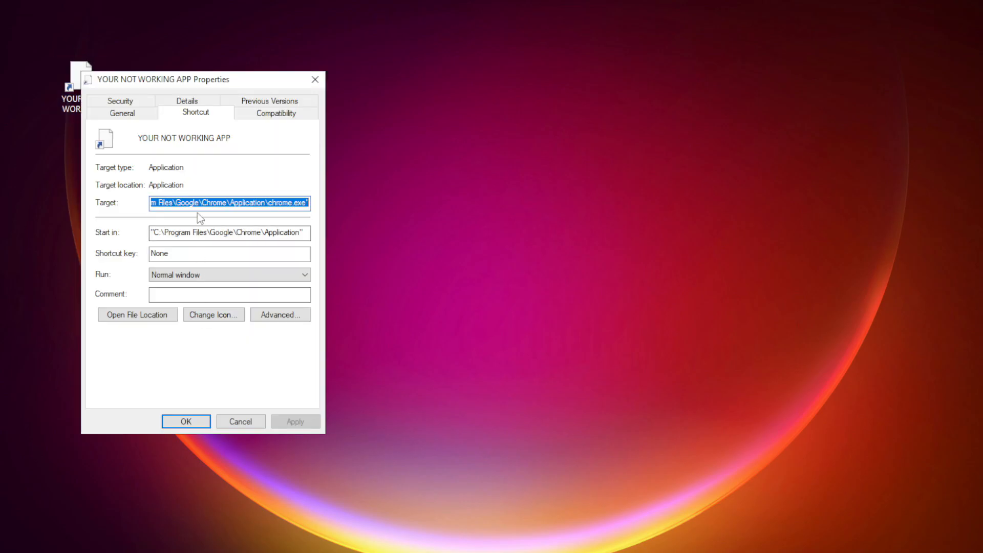
{"action": "left_click_drag", "start_coordinate": [202, 79], "coordinate": [483, 104]}
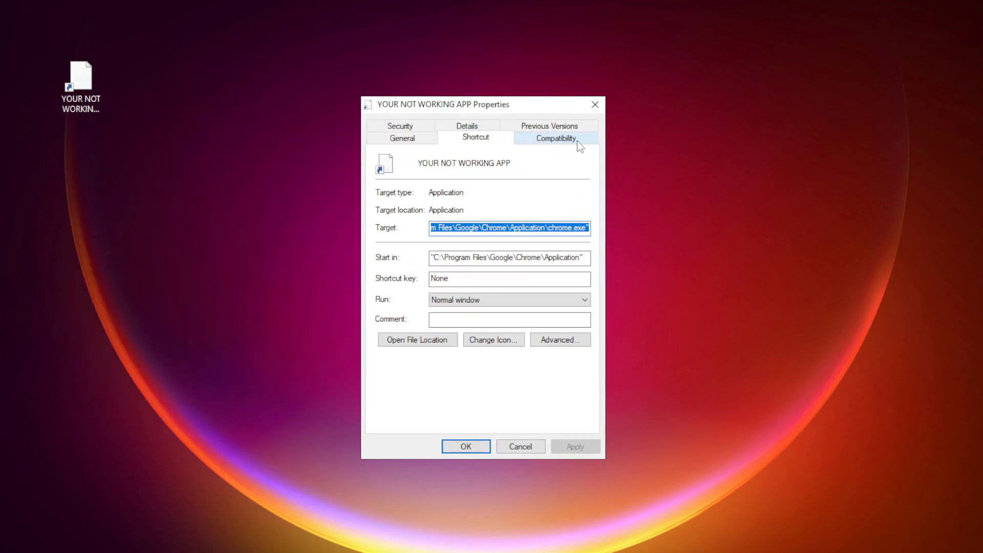
- On Compatibility, enable Windows 8 mode, disable fullscreen optimizations, run as administrator, and apply with OK
{"action": "left_click", "coordinate": [554, 137]}
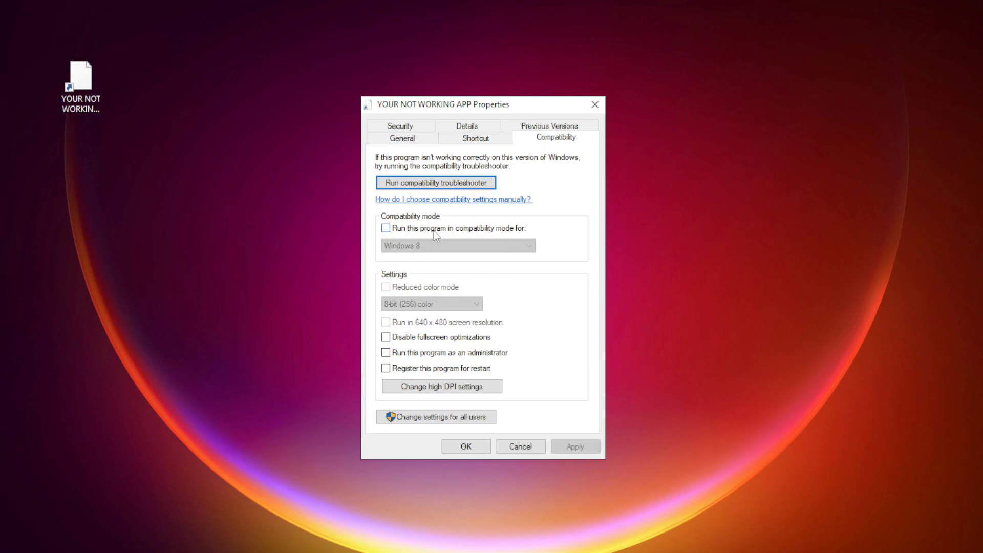
{"action": "left_click", "coordinate": [387, 227]}
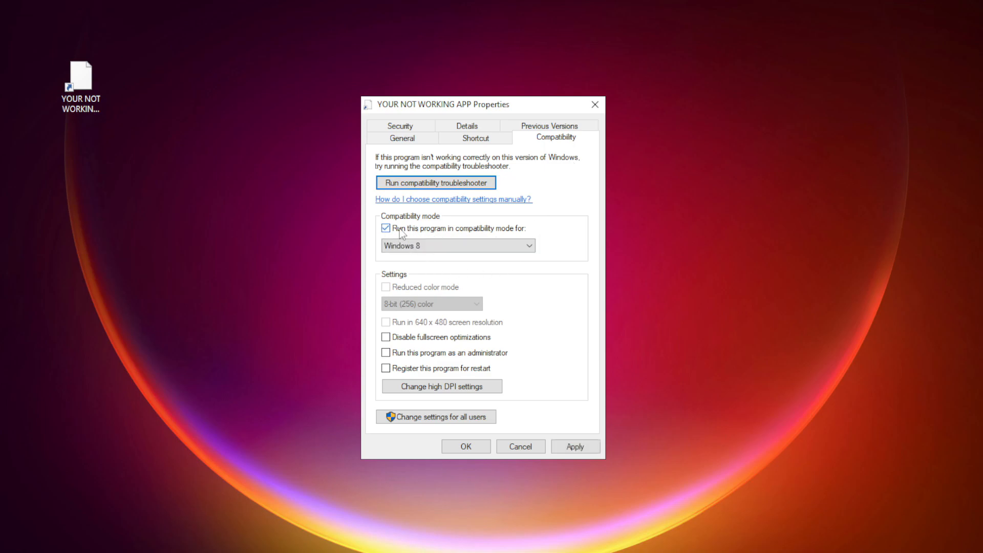
{"action": "left_click", "coordinate": [528, 245]}
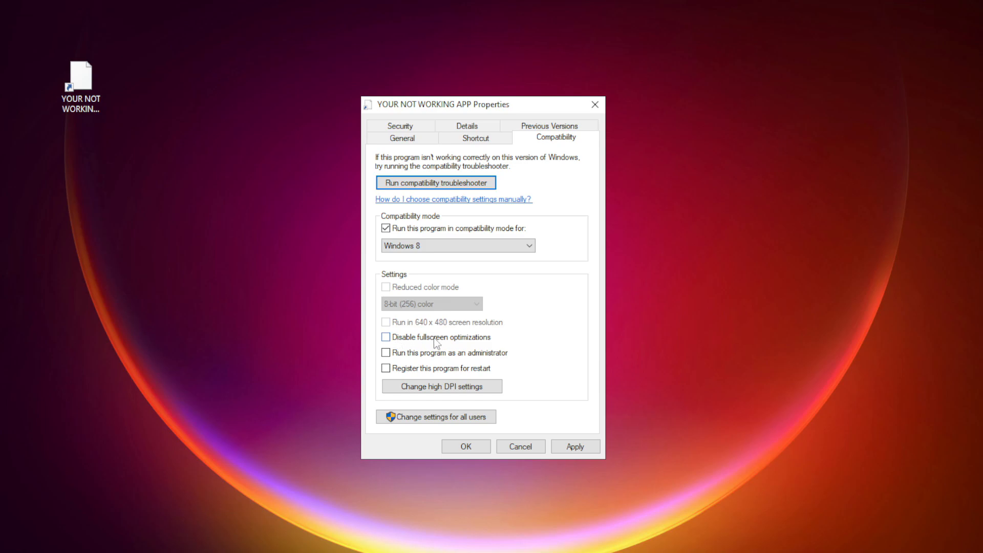
{"action": "left_click", "coordinate": [387, 337]}
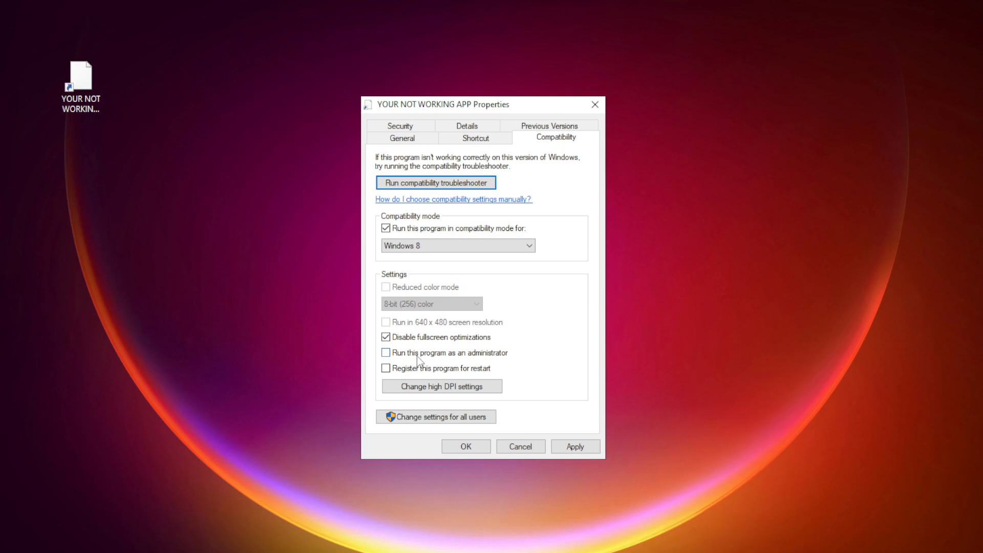
{"action": "left_click", "coordinate": [386, 353]}
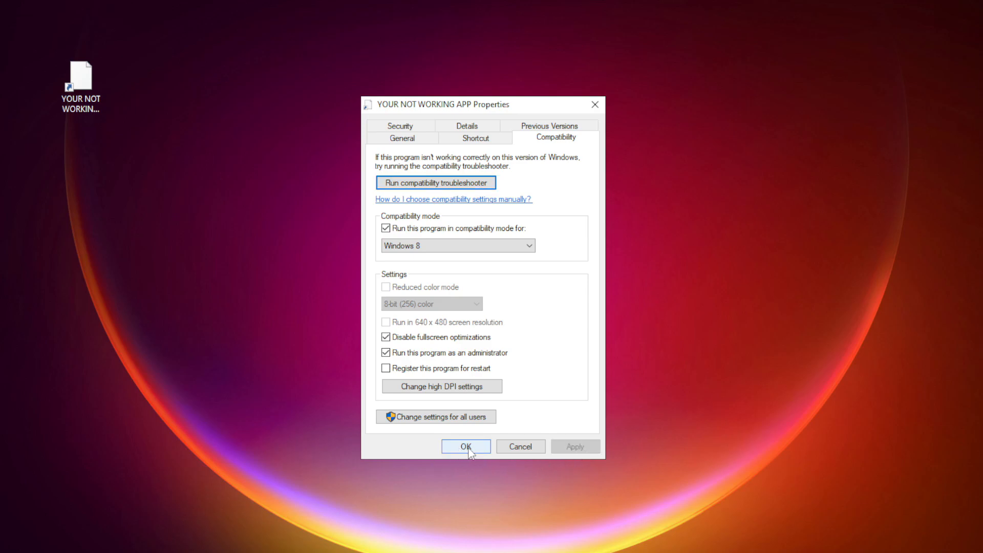
{"action": "left_click", "coordinate": [465, 446]}
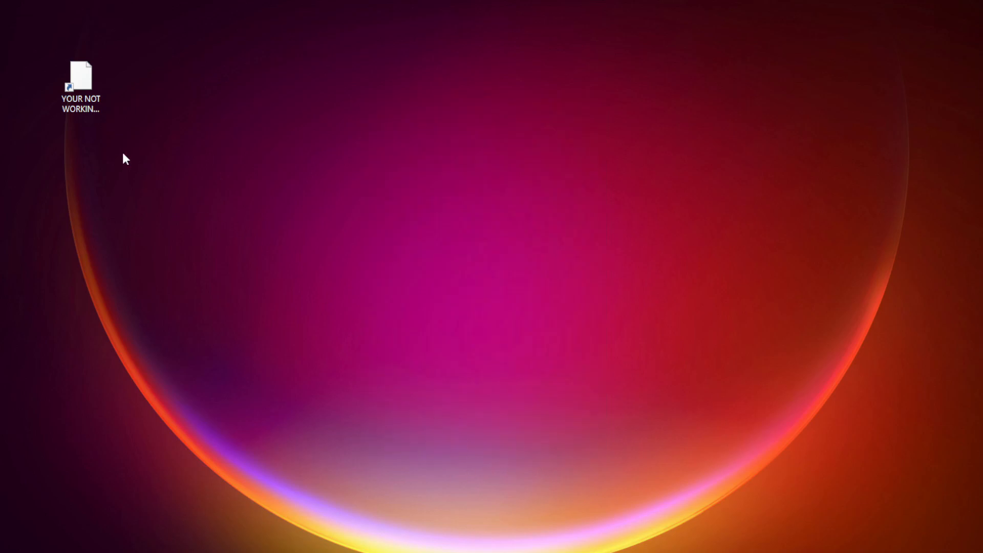
- Bring up the Win+X quick link menu from the Start button
{"action": "left_click", "coordinate": [80, 82]}
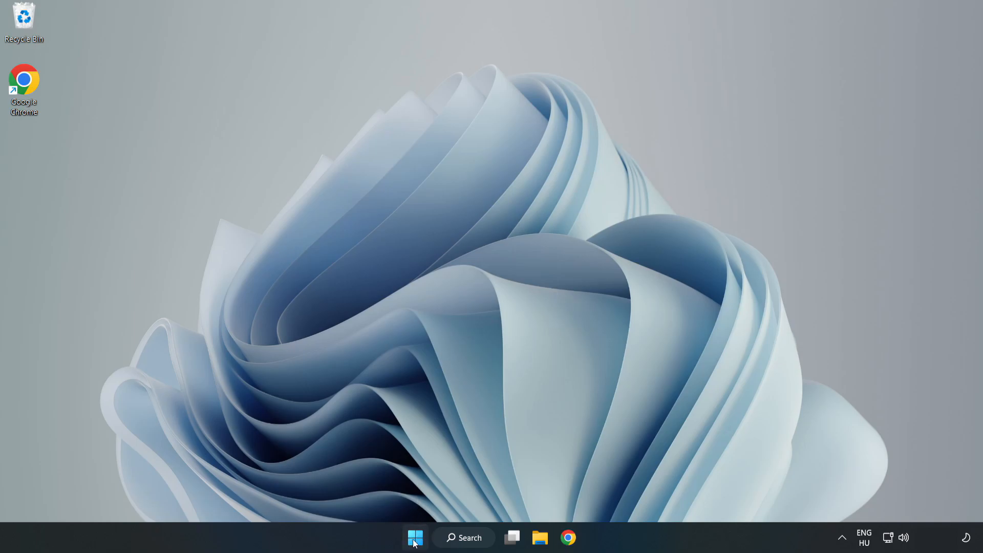
{"action": "right_click", "coordinate": [415, 538]}
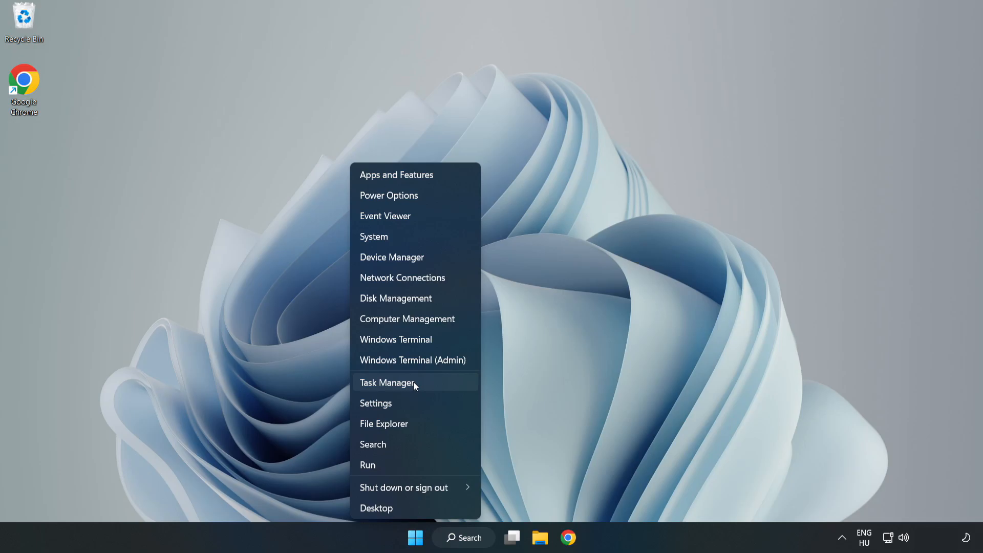
- In Task Manager's Startup list, disable Cortana, Edge, Teams and Phone Link, then close it and start a search
{"action": "left_click", "coordinate": [387, 382]}
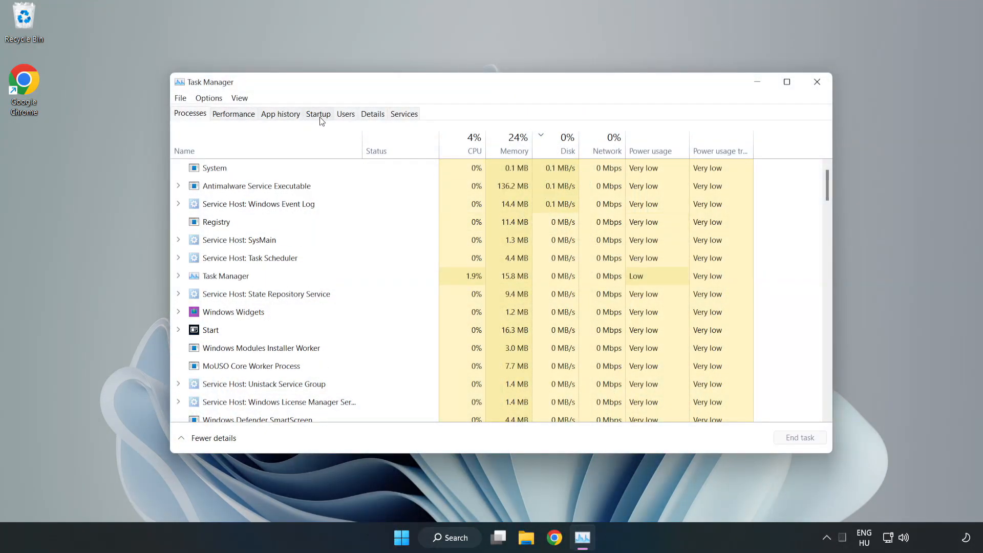
{"action": "left_click", "coordinate": [317, 114]}
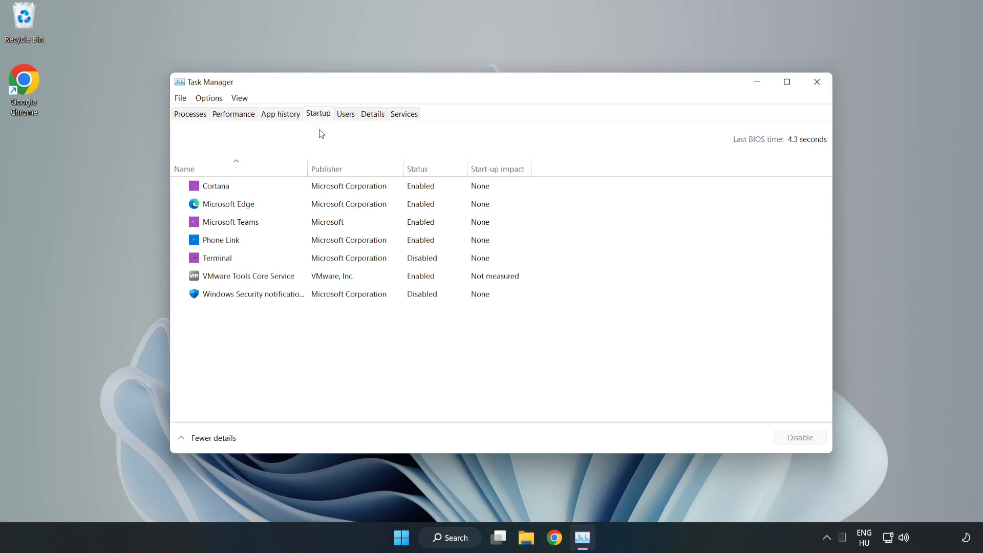
{"action": "left_click", "coordinate": [216, 185]}
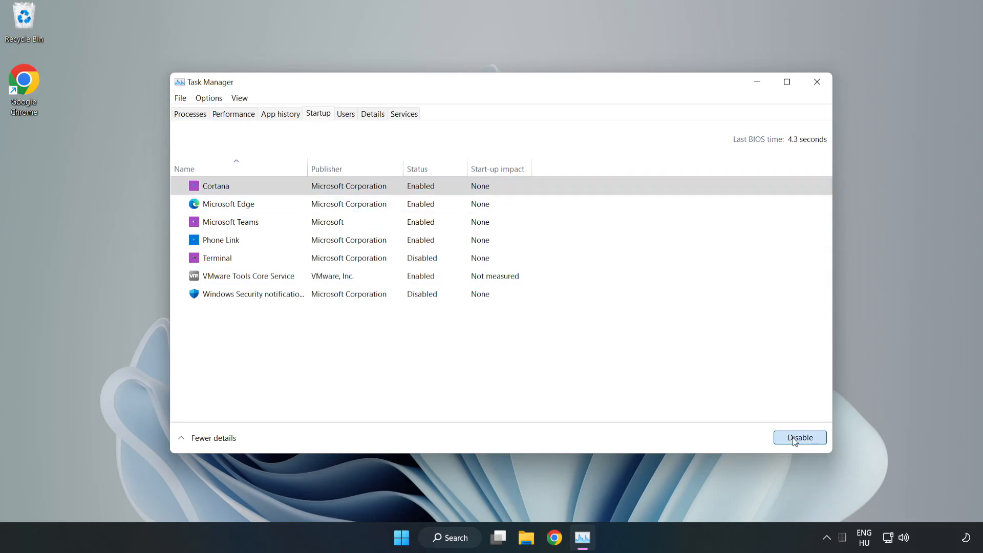
{"action": "left_click", "coordinate": [800, 438]}
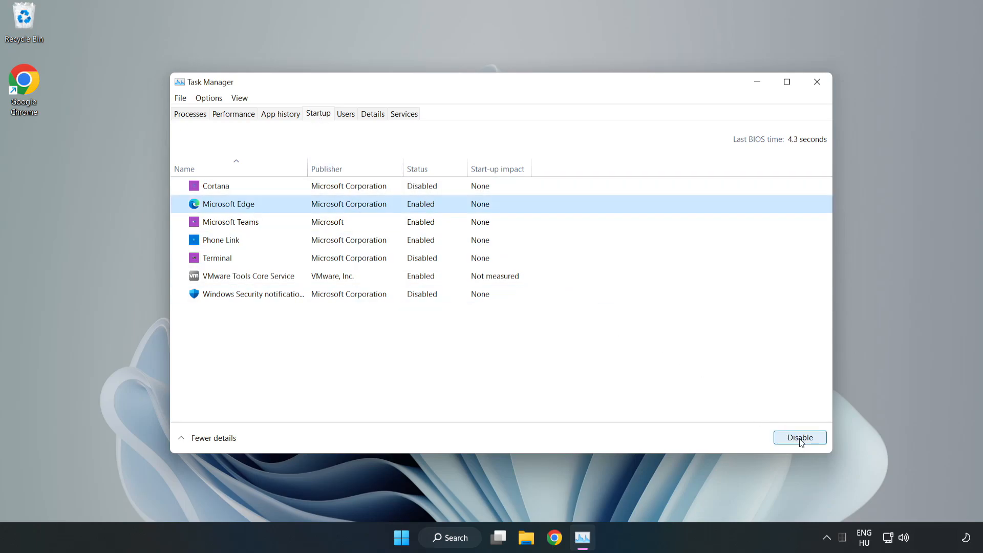
{"action": "left_click", "coordinate": [800, 437]}
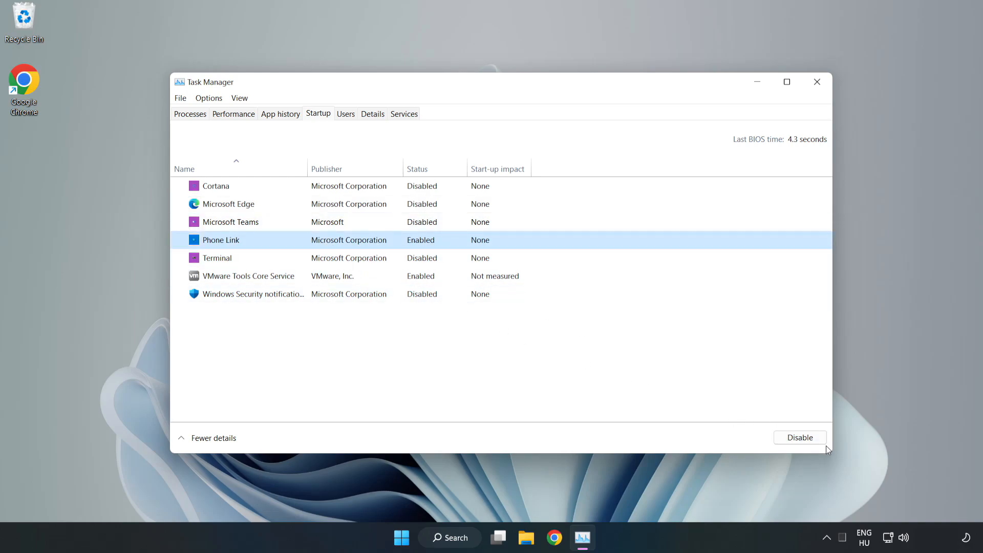
{"action": "left_click", "coordinate": [800, 437]}
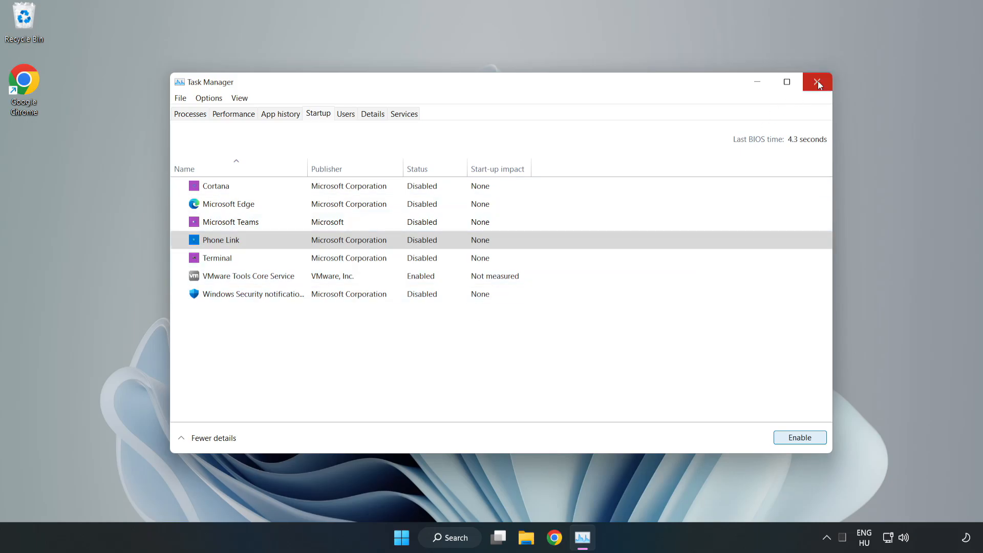
{"action": "left_click", "coordinate": [818, 82]}
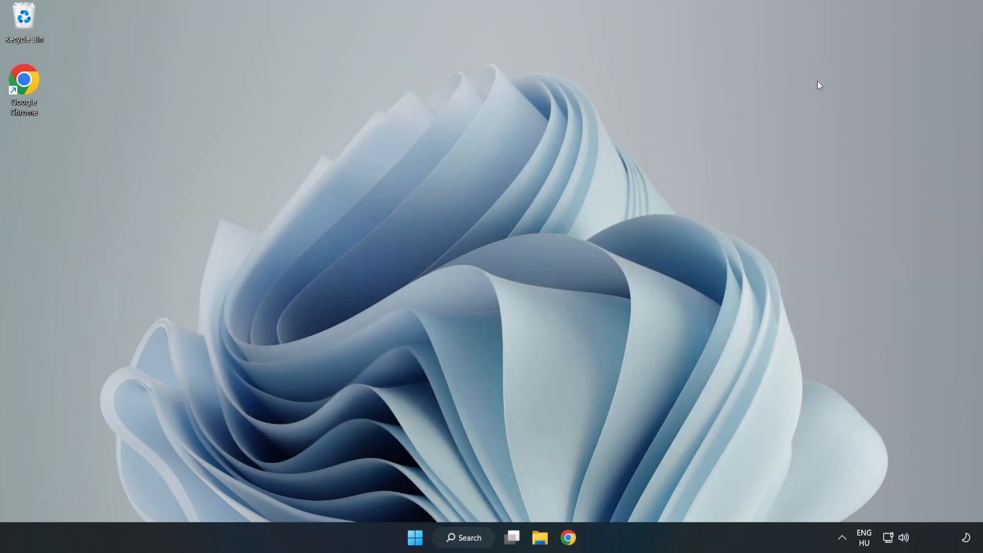
{"action": "left_click", "coordinate": [463, 538]}
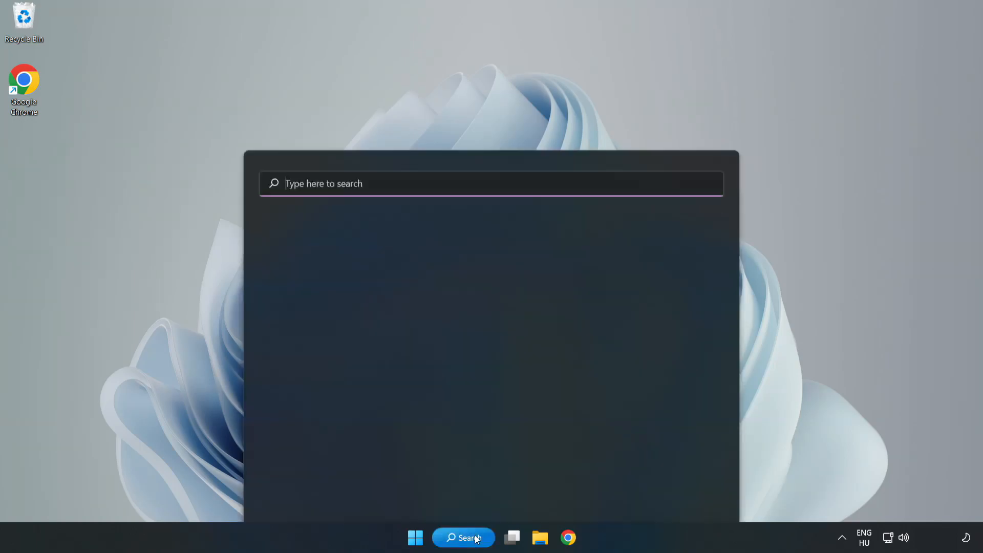
- Search 'cmd' and launch Command Prompt as administrator
{"action": "left_click", "coordinate": [463, 538]}
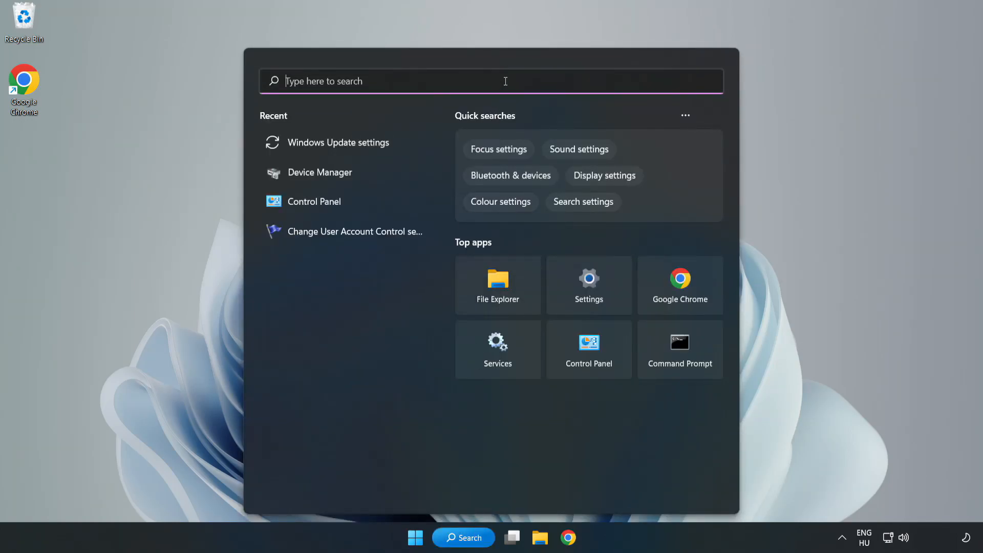
{"action": "type", "text": "cmd"}
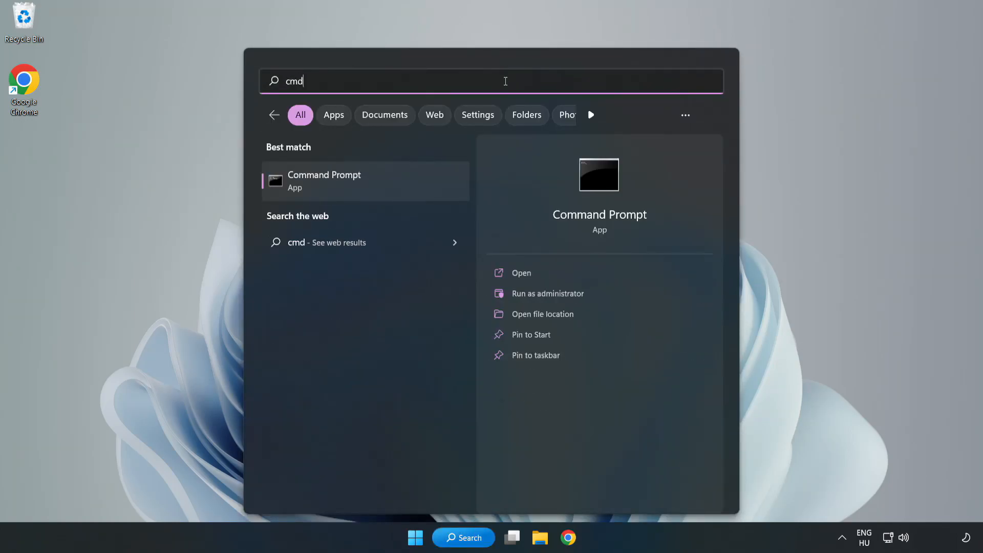
{"action": "mouse_move", "coordinate": [344, 187]}
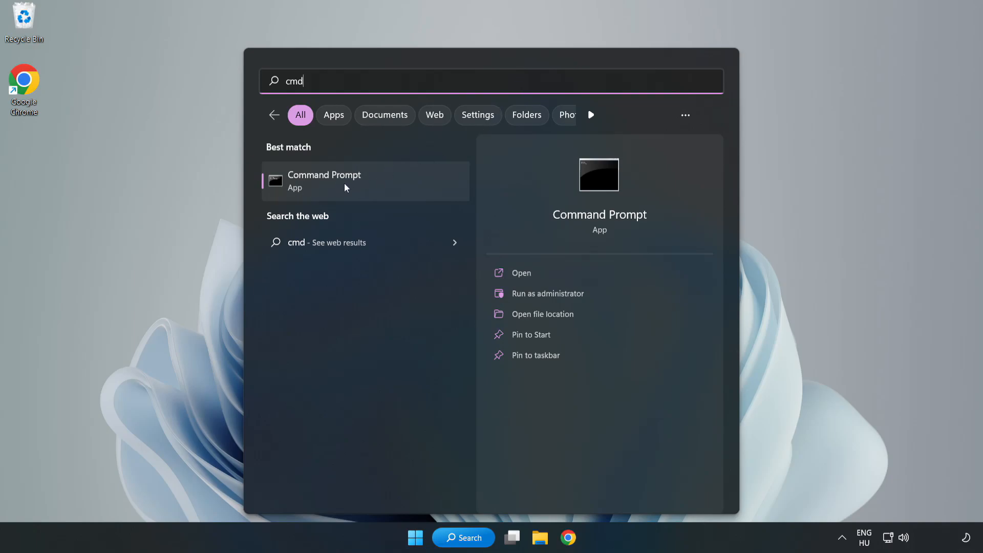
{"action": "right_click", "coordinate": [344, 181]}
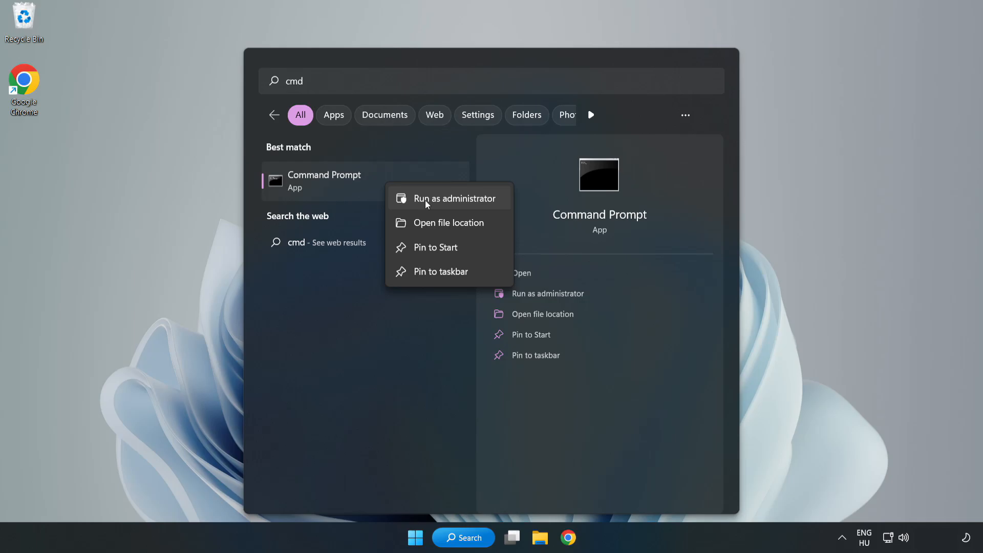
{"action": "left_click", "coordinate": [456, 197]}
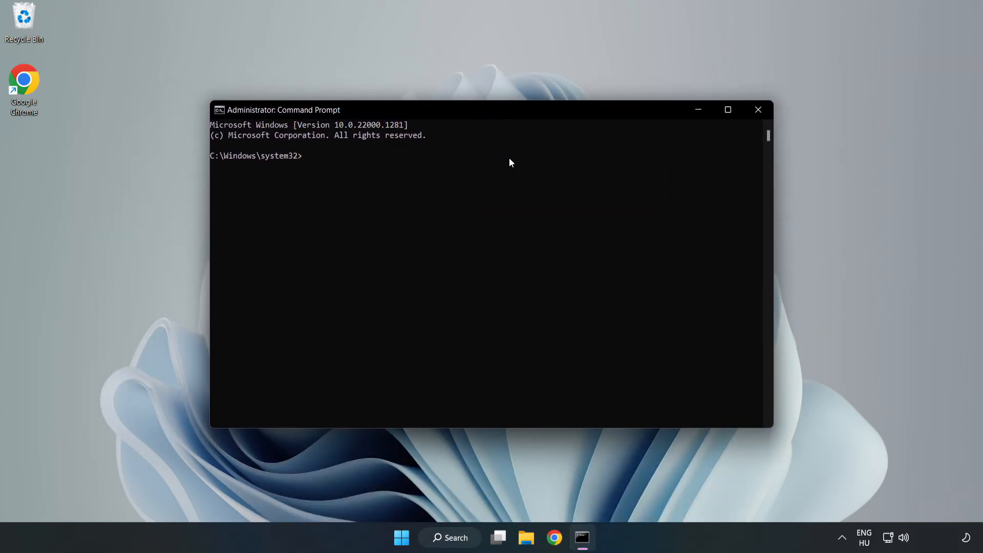
- Run sfc /scannow, confirm no integrity violations were found, and close Command Prompt
{"action": "type", "text": "sfc"}
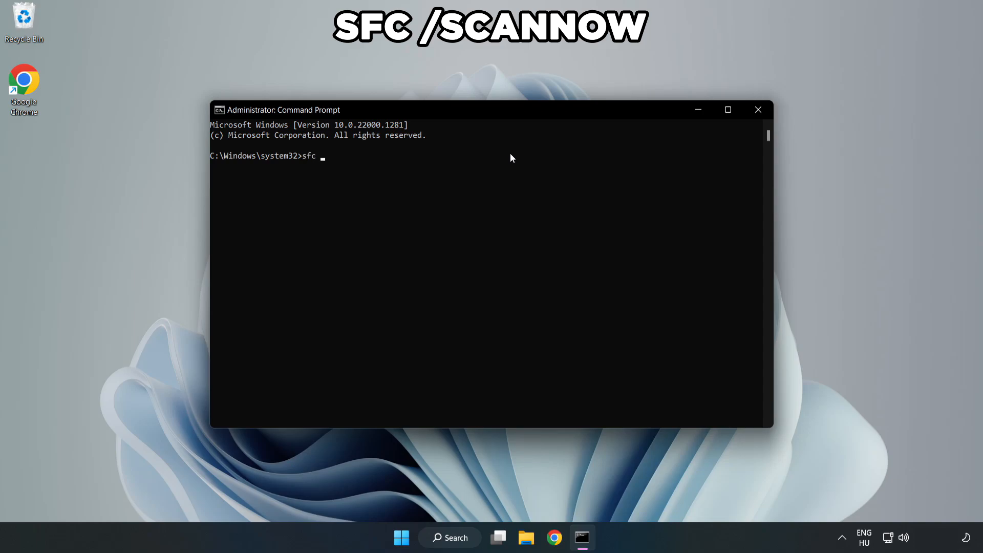
{"action": "type", "text": "/scannow"}
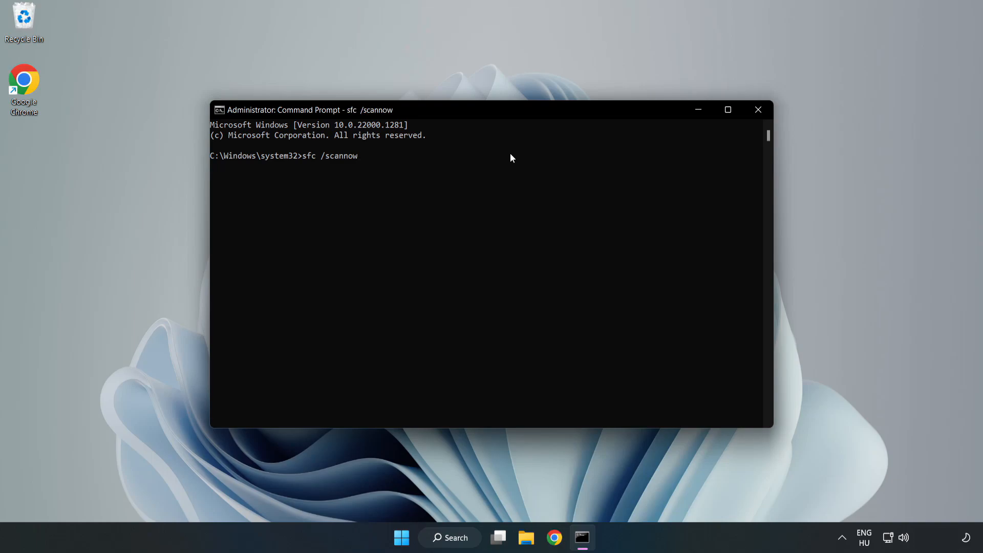
{"action": "key", "text": "Enter"}
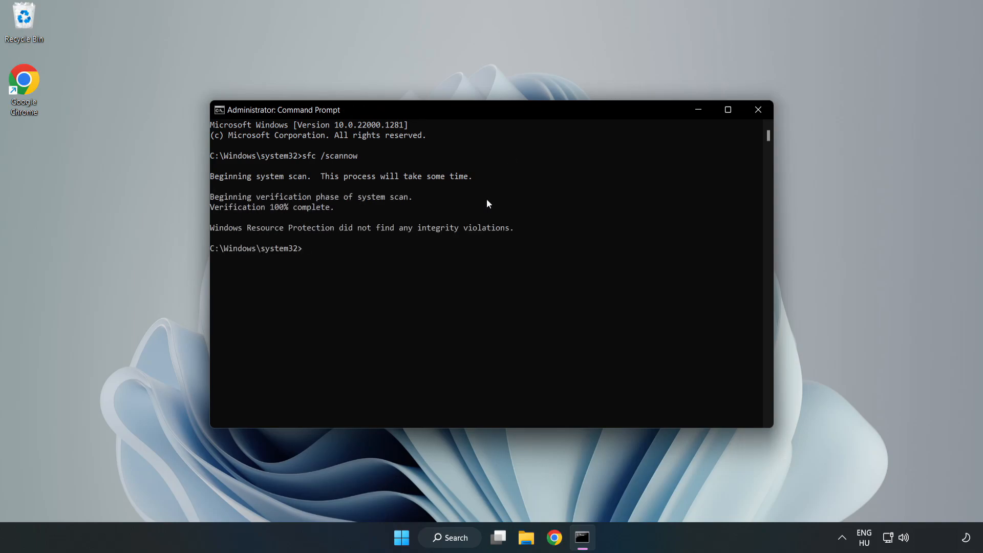
{"action": "mouse_move", "coordinate": [509, 171]}
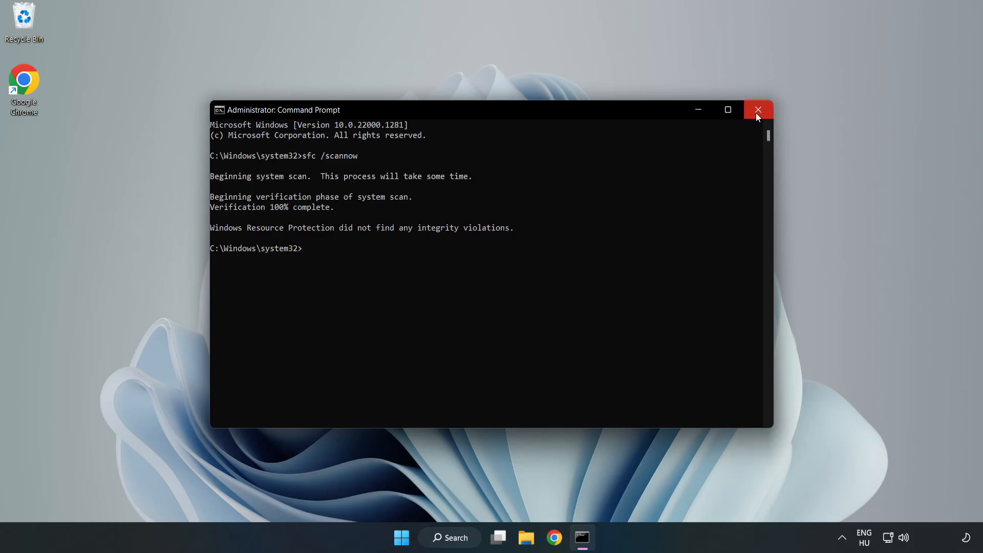
{"action": "left_click", "coordinate": [758, 109]}
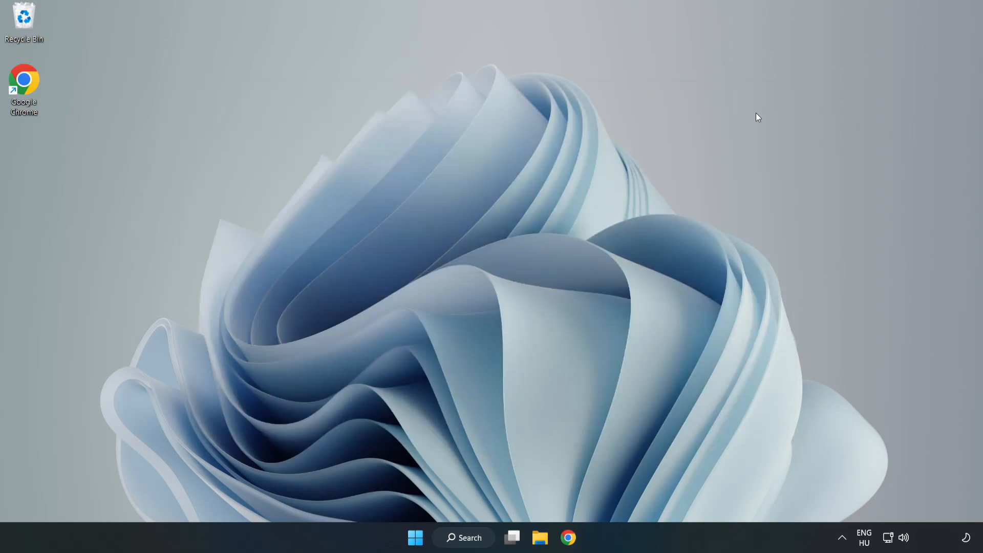
{"action": "mouse_move", "coordinate": [490, 386]}
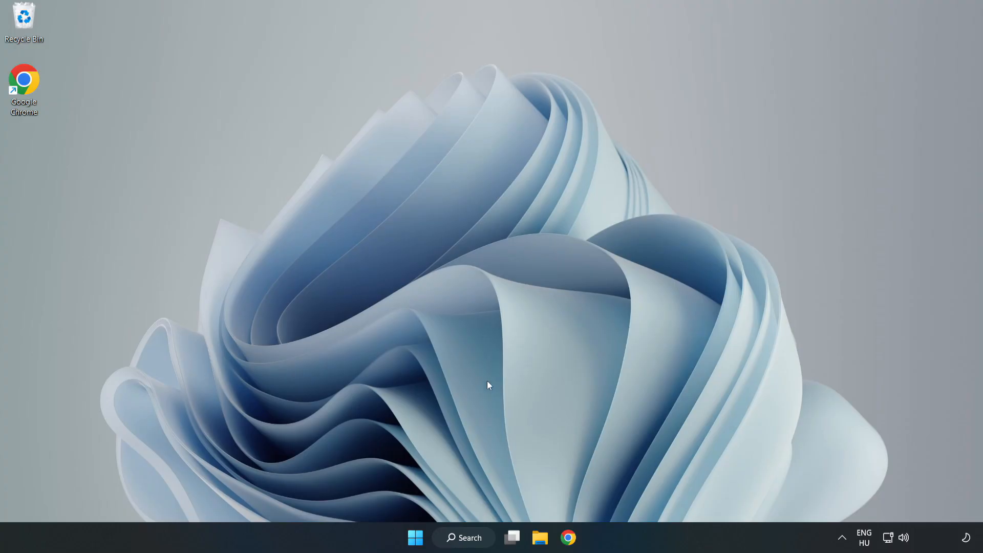
- Search the taskbar for 'security' and launch the Windows Security app
{"action": "left_click", "coordinate": [464, 538]}
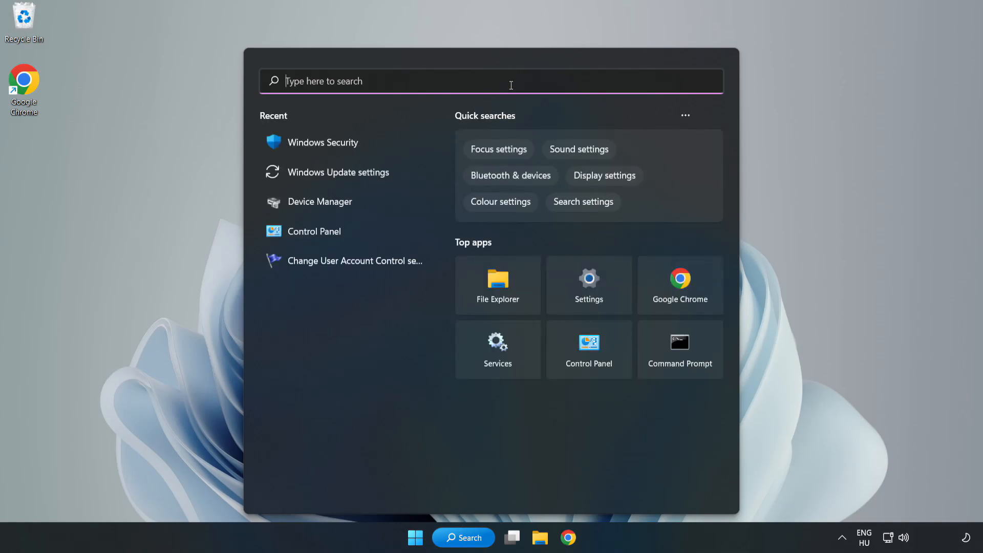
{"action": "type", "text": "security"}
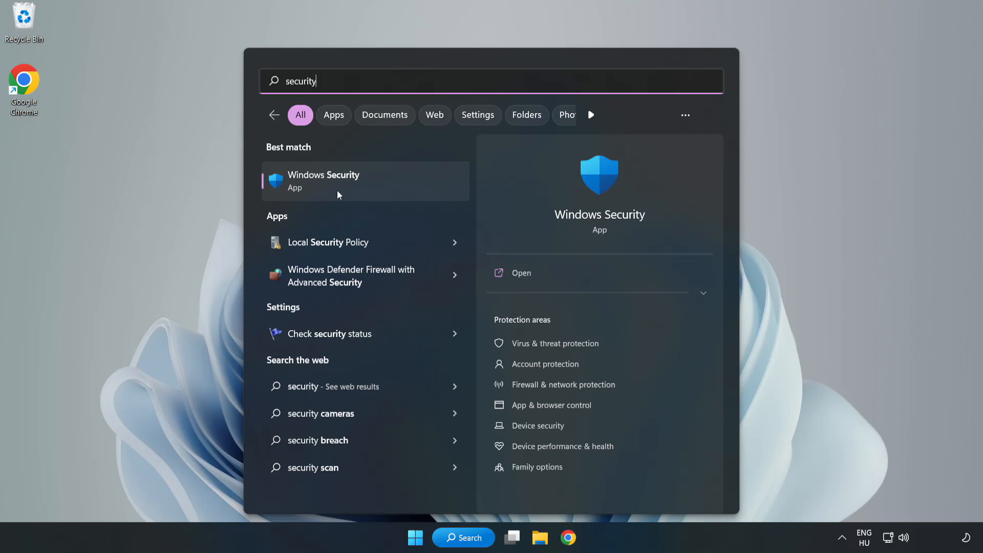
{"action": "left_click", "coordinate": [323, 181]}
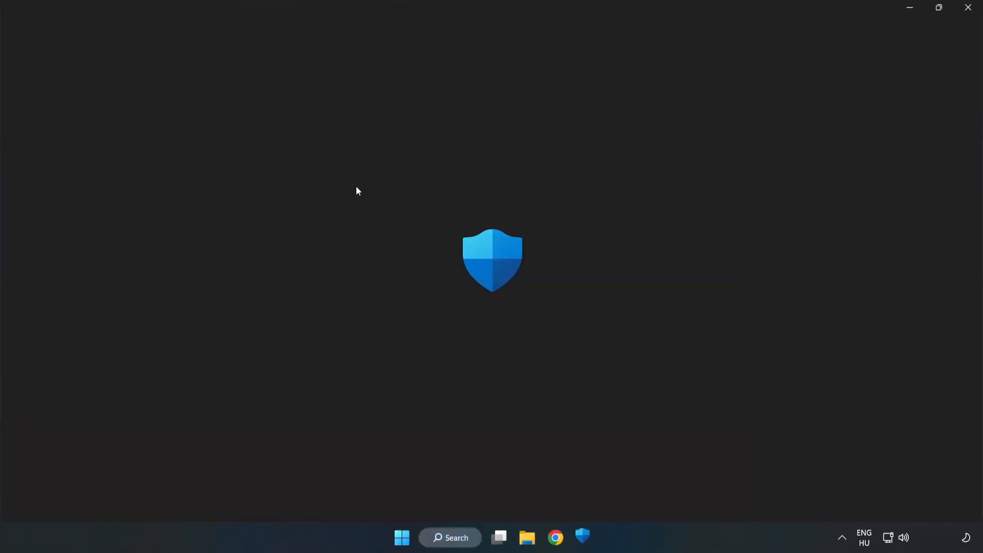
- Go to Virus & threat protection and into its Manage settings page
{"action": "left_click", "coordinate": [582, 538]}
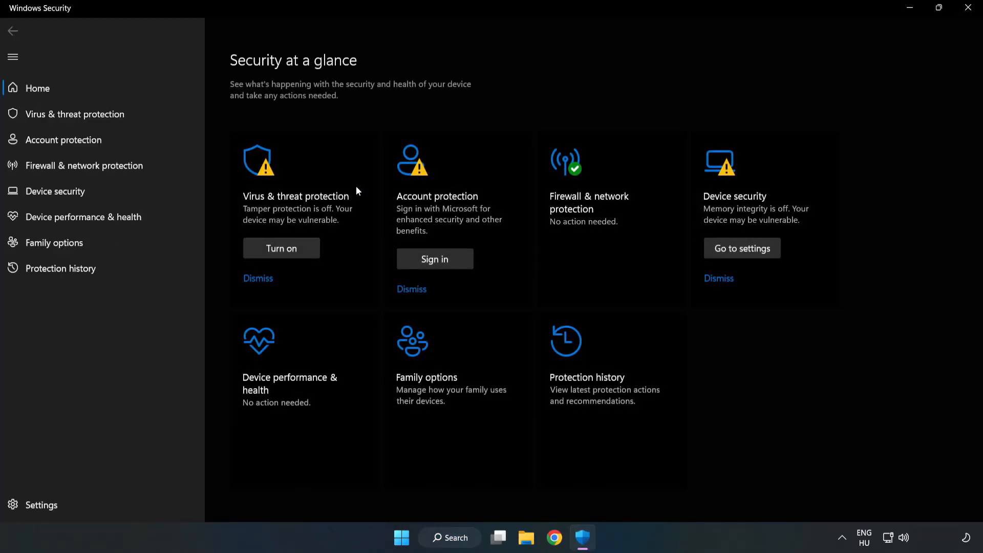
{"action": "mouse_move", "coordinate": [74, 114]}
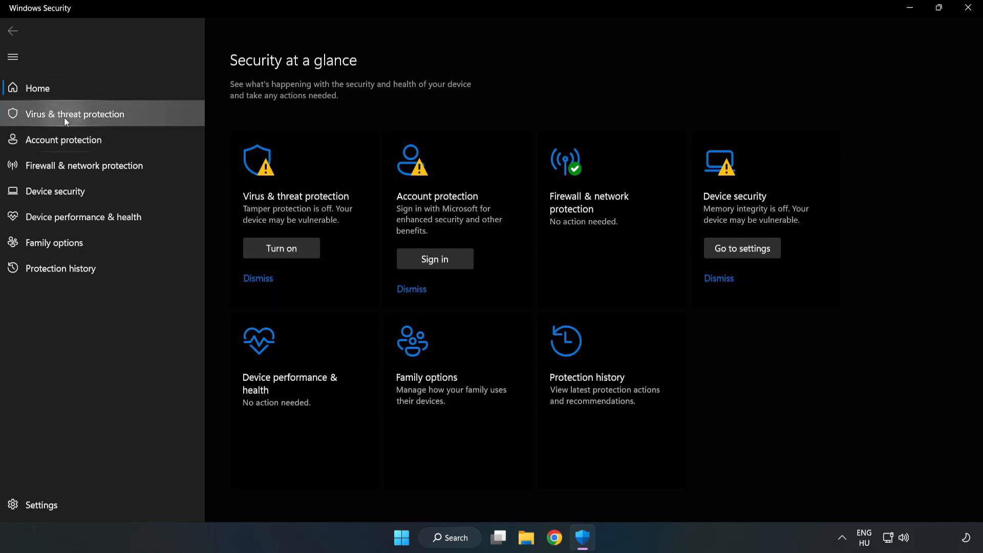
{"action": "left_click", "coordinate": [74, 114]}
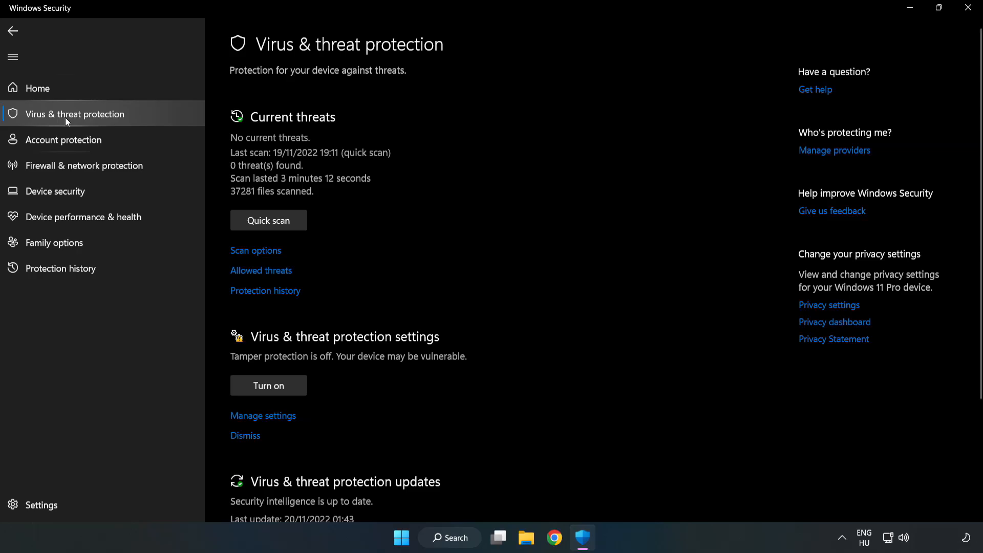
{"action": "scroll", "scroll_direction": "down", "scroll_amount": 3}
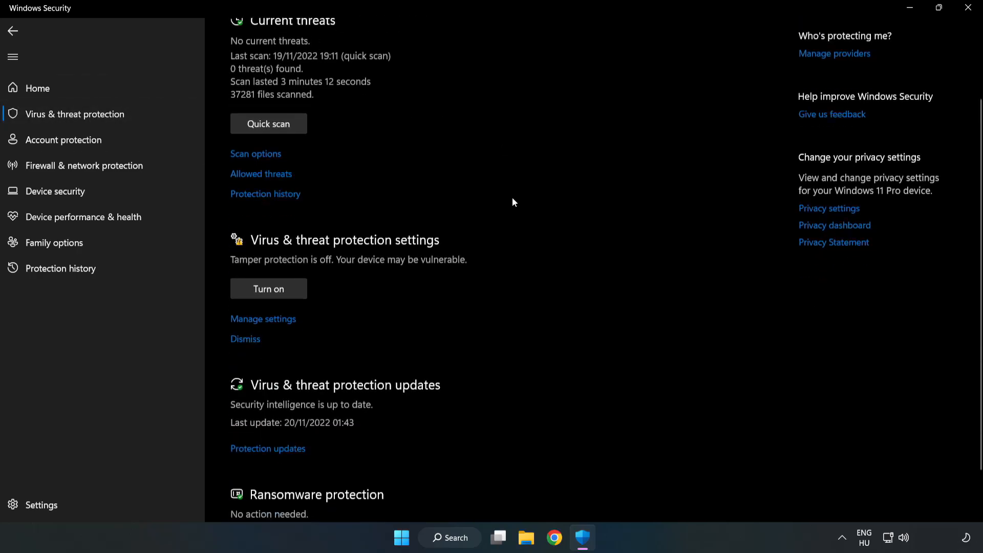
{"action": "scroll", "scroll_direction": "down", "scroll_amount": 3}
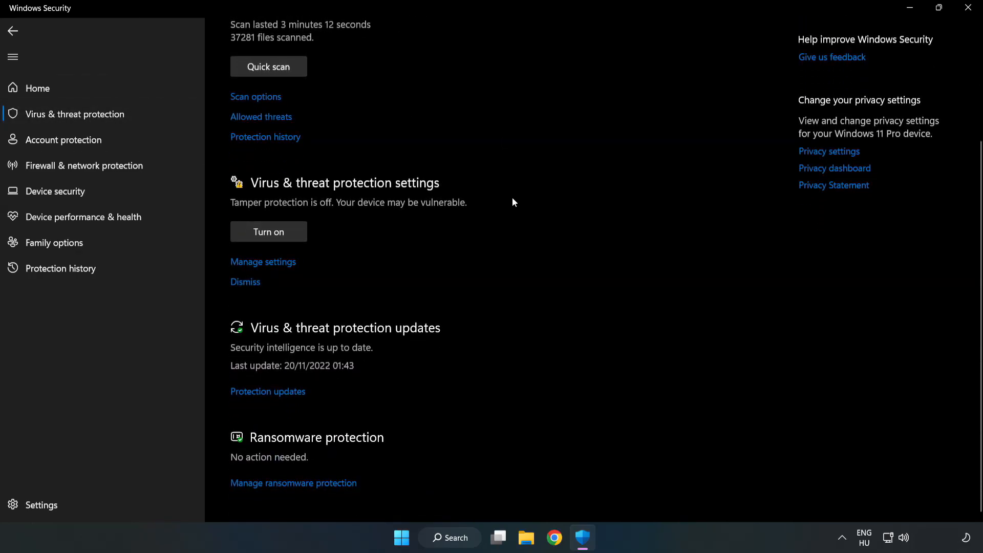
{"action": "mouse_move", "coordinate": [263, 262]}
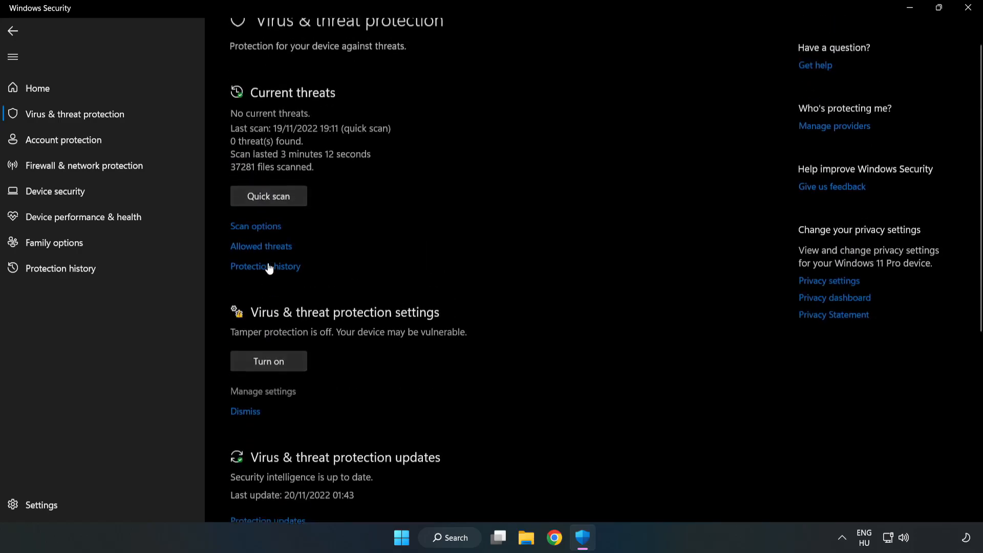
{"action": "left_click", "coordinate": [263, 391]}
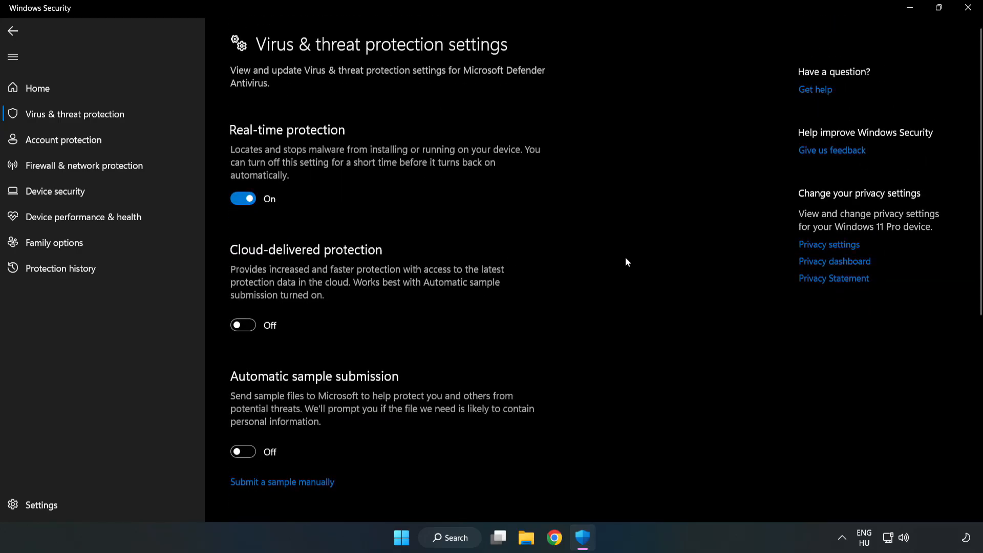
- Reach the Exclusions section and enter Add or remove exclusions
{"action": "scroll", "scroll_direction": "down", "scroll_amount": 3}
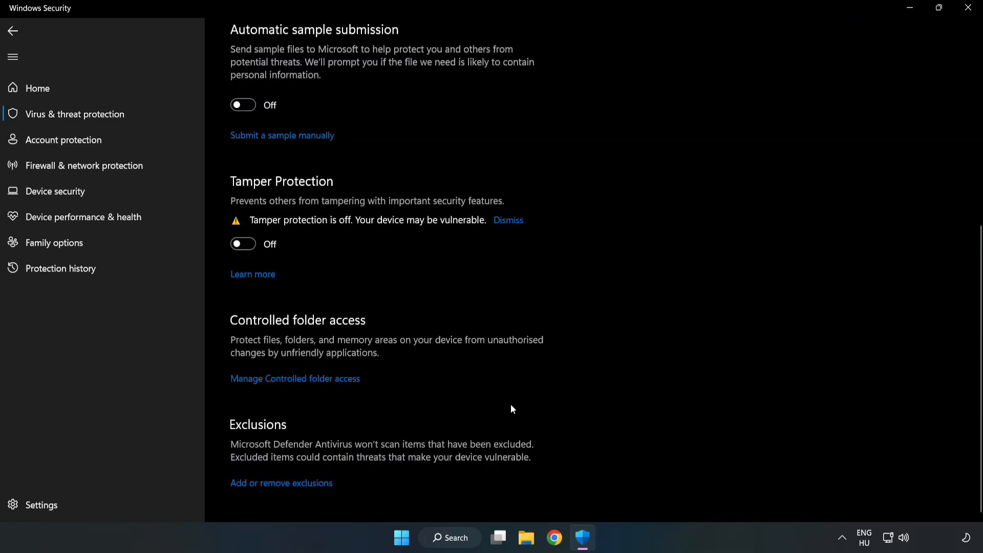
{"action": "mouse_move", "coordinate": [280, 483]}
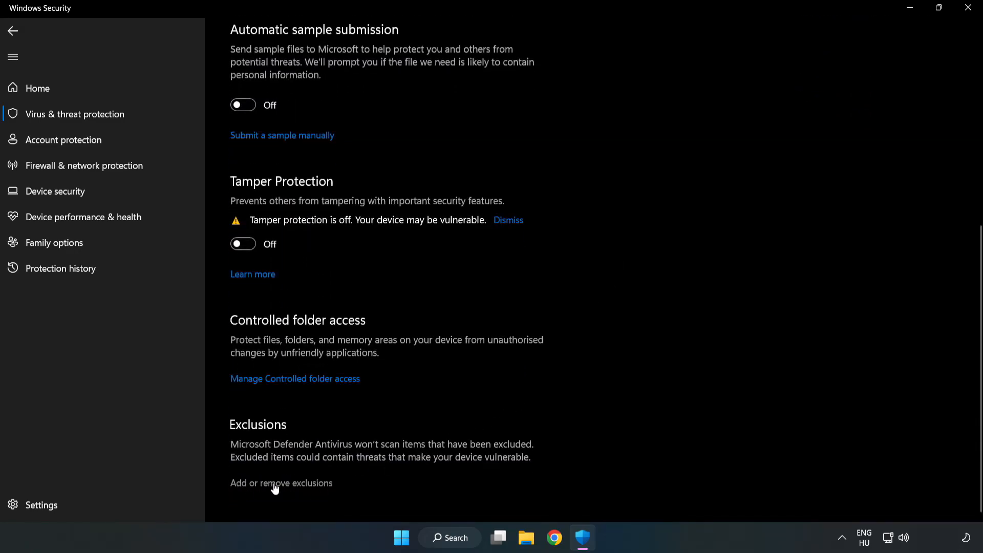
{"action": "left_click", "coordinate": [280, 483]}
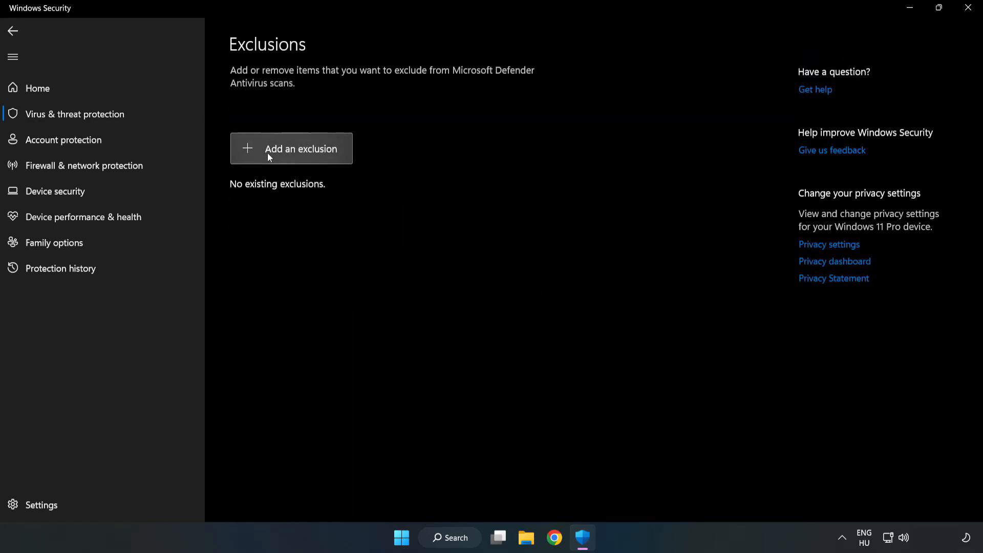
- Add the NOT WORKING APP shortcut from Program Files (x86) as a file exclusion, then close Windows Security
{"action": "left_click", "coordinate": [301, 148]}
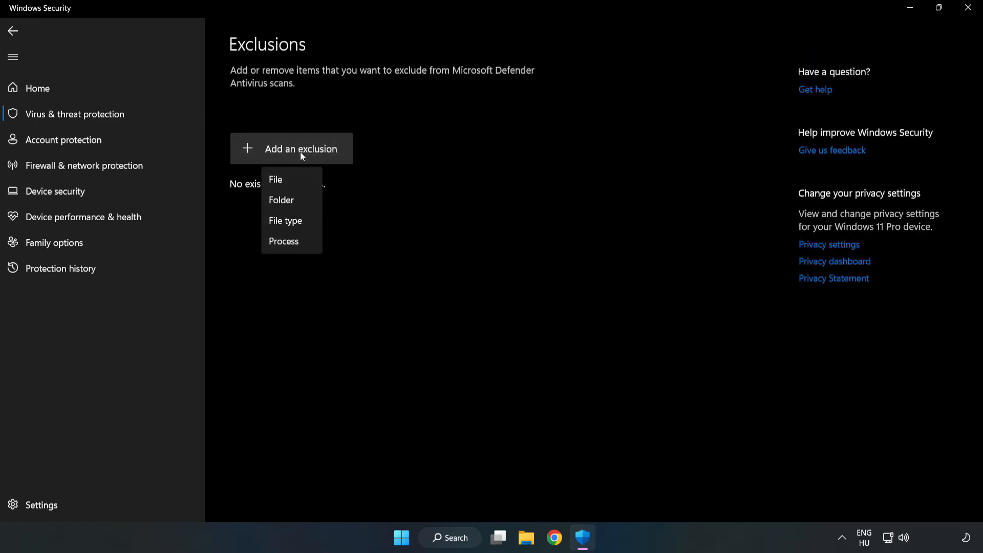
{"action": "mouse_move", "coordinate": [274, 181]}
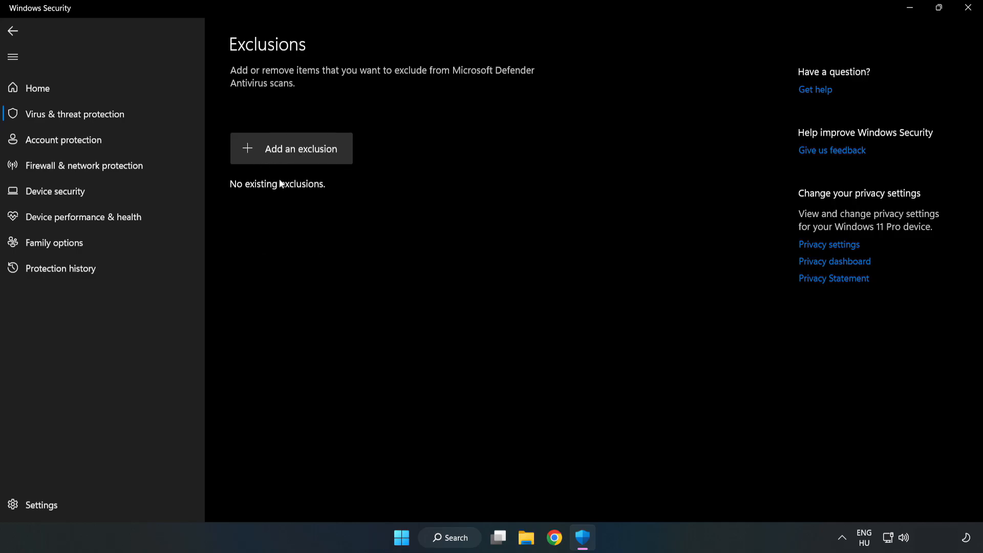
{"action": "left_click", "coordinate": [292, 149]}
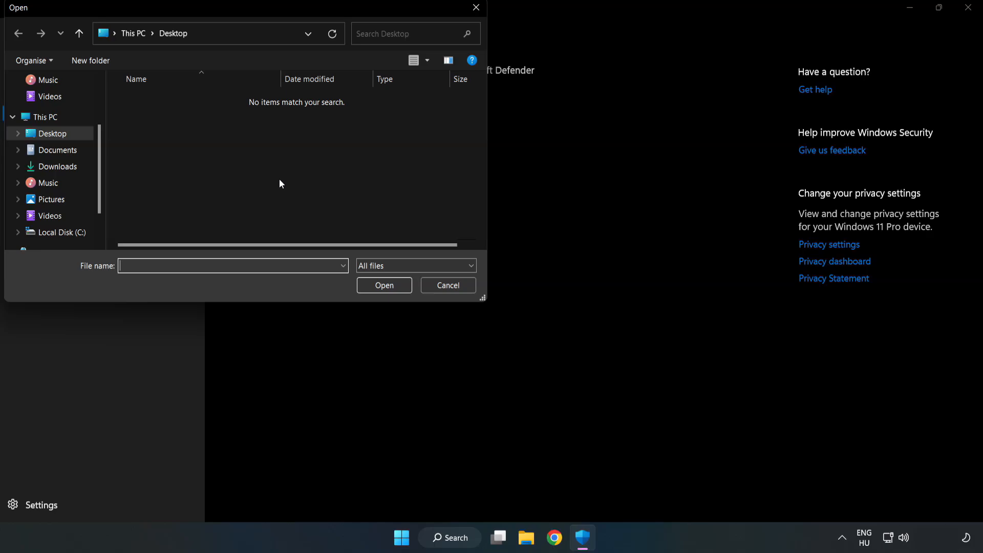
{"action": "mouse_move", "coordinate": [269, 47]}
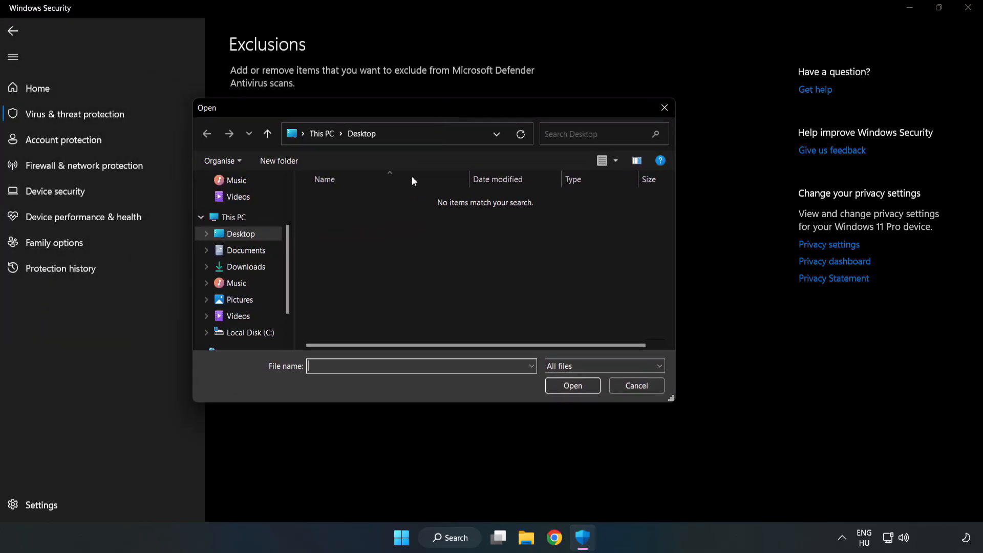
{"action": "left_click", "coordinate": [249, 332]}
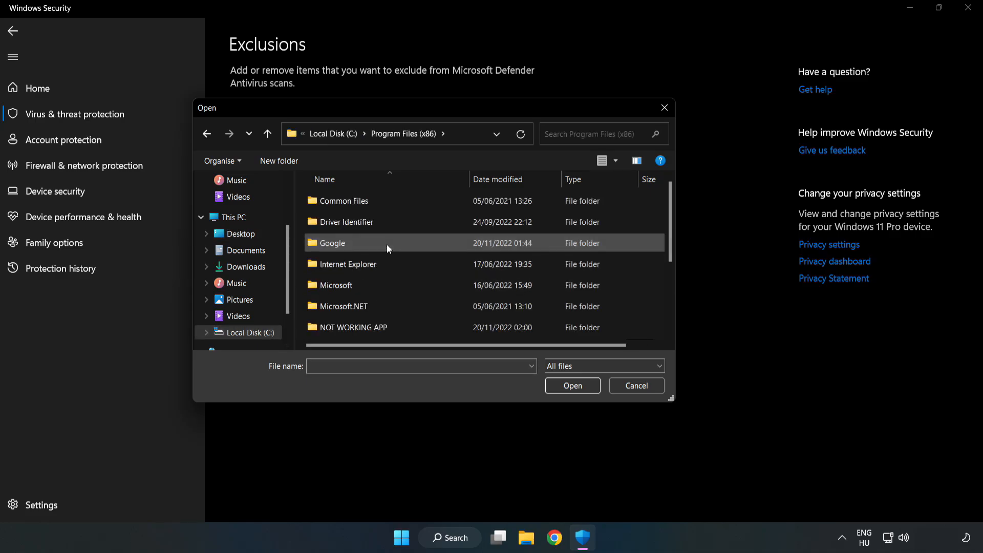
{"action": "double_click", "coordinate": [354, 328]}
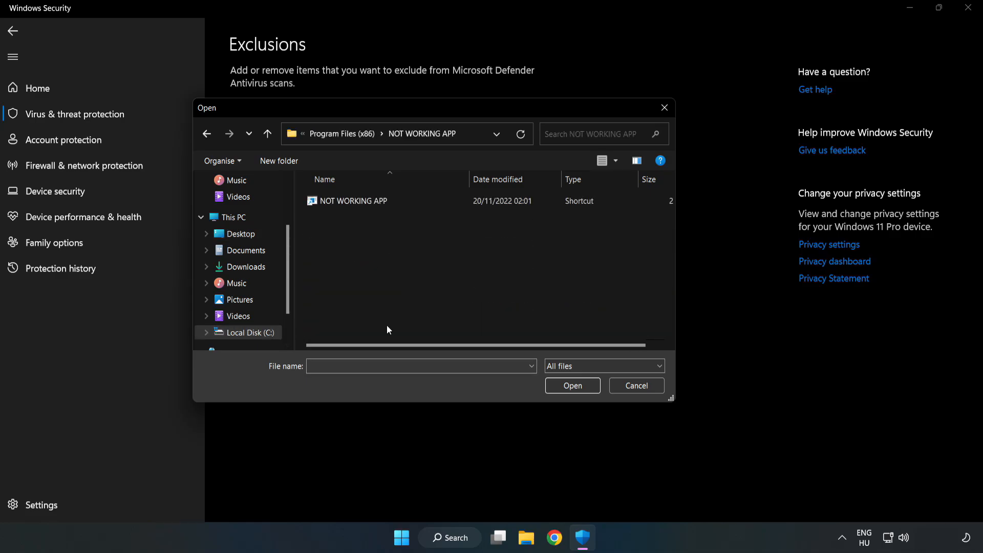
{"action": "left_click", "coordinate": [354, 201]}
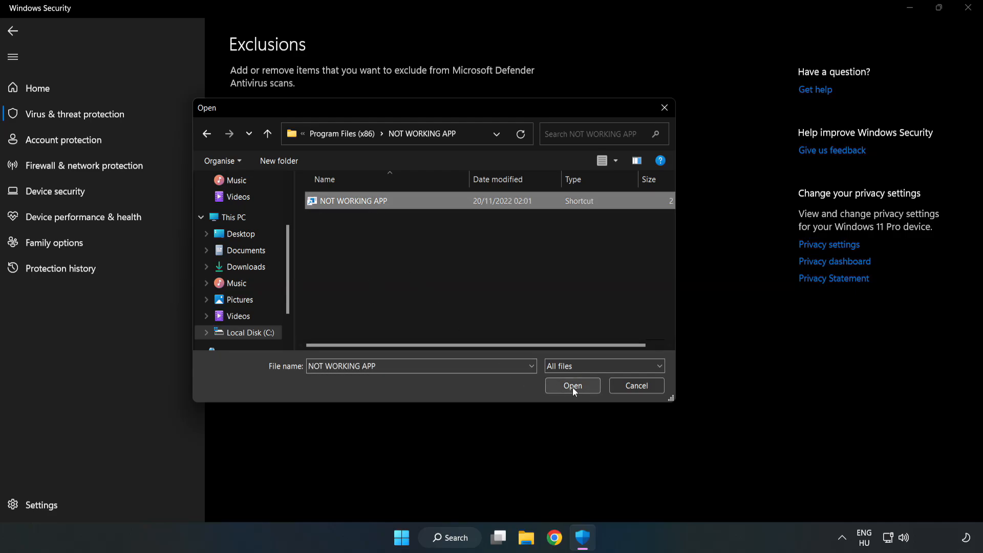
{"action": "left_click", "coordinate": [571, 385]}
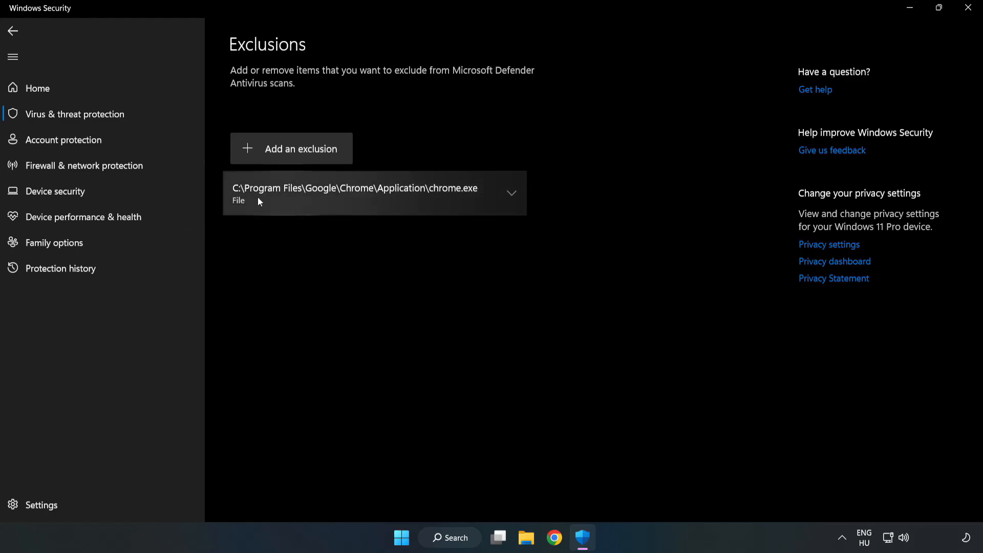
{"action": "mouse_move", "coordinate": [552, 281]}
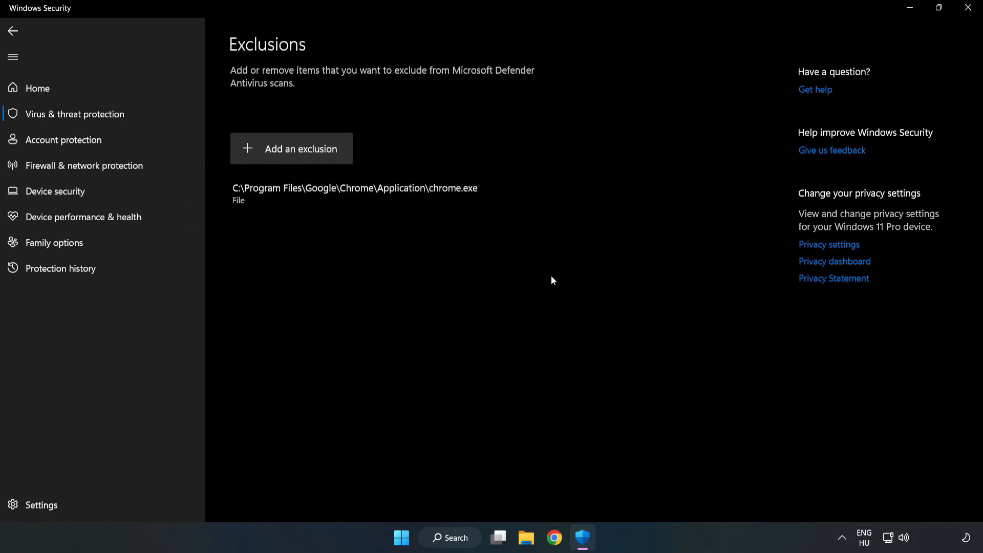
{"action": "mouse_move", "coordinate": [968, 8]}
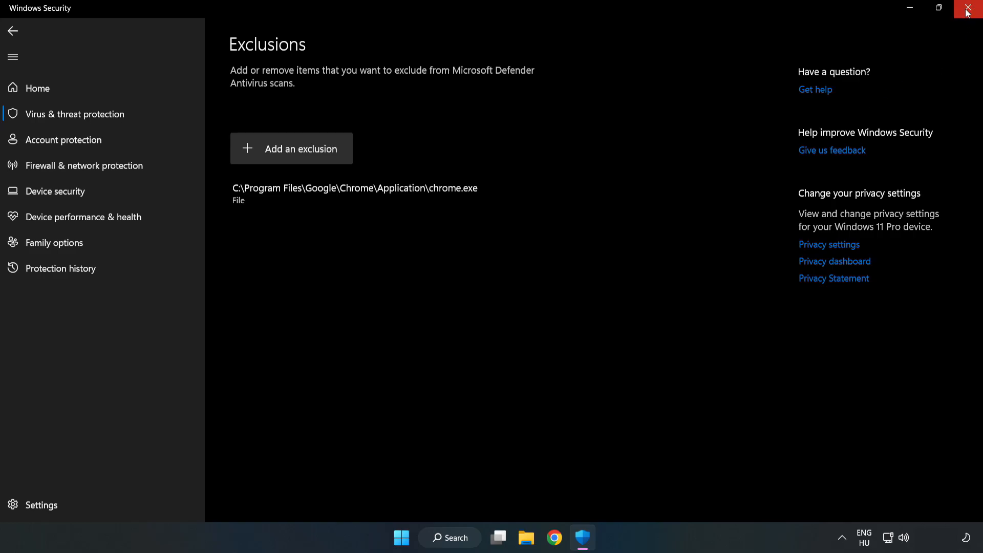
{"action": "mouse_move", "coordinate": [969, 12]}
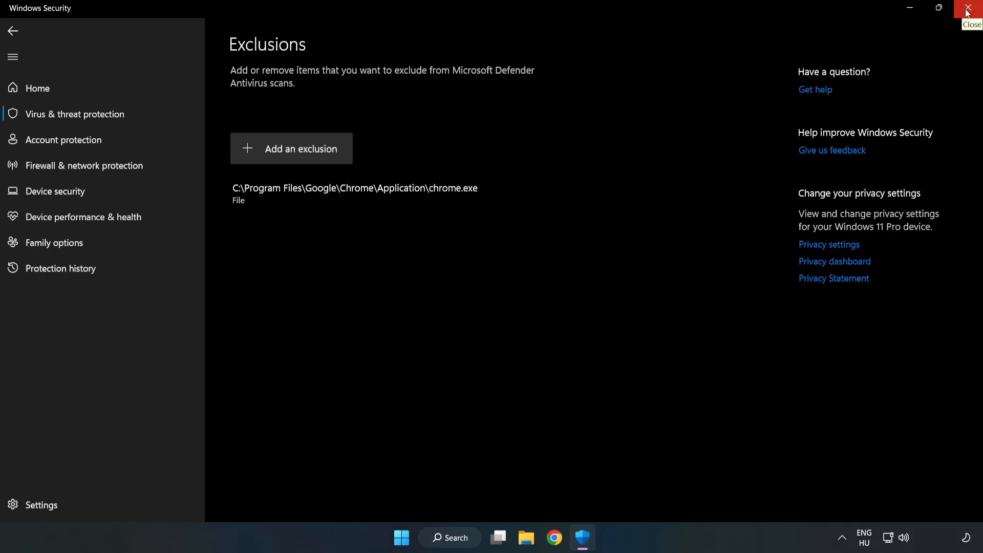
{"action": "left_click", "coordinate": [972, 9]}
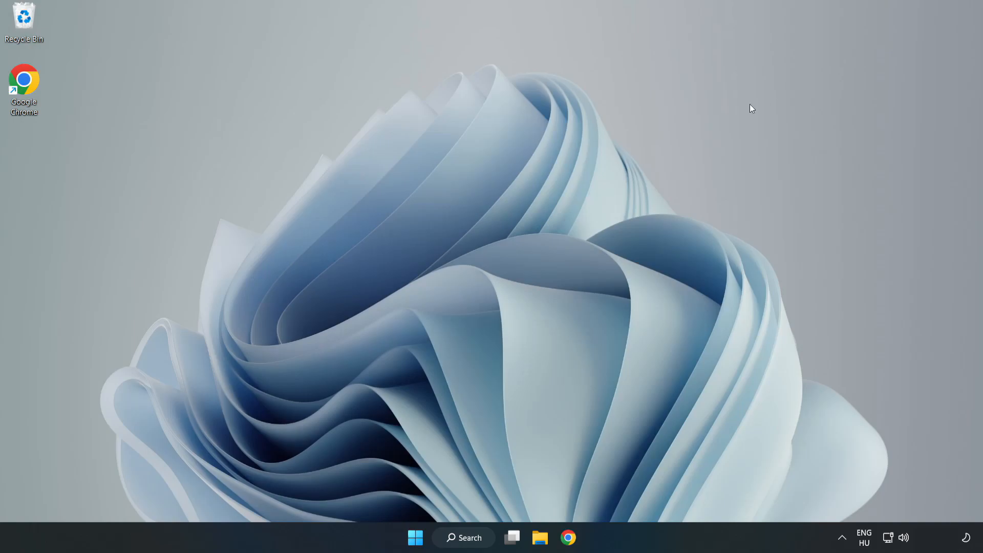
{"action": "mouse_move", "coordinate": [499, 277]}
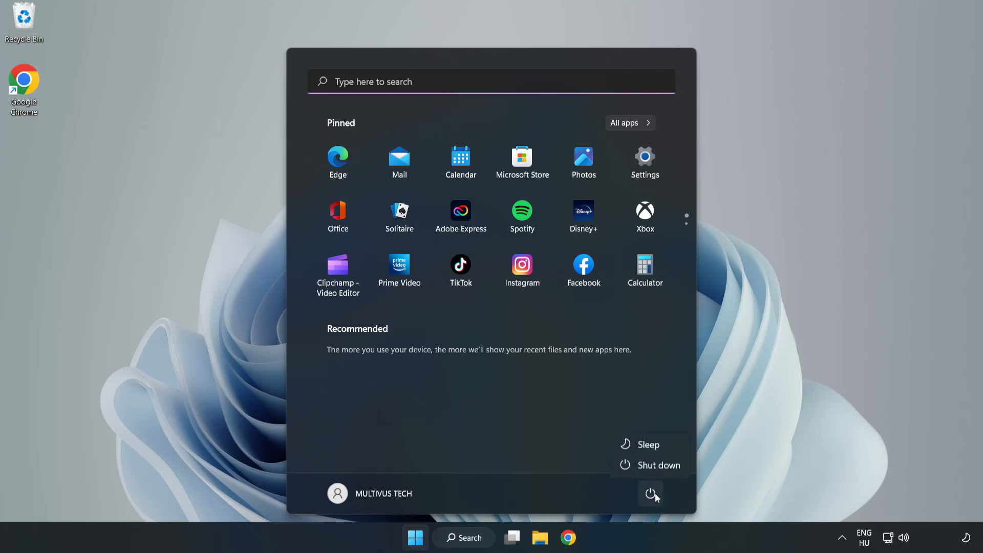
{"action": "mouse_move", "coordinate": [652, 467]}
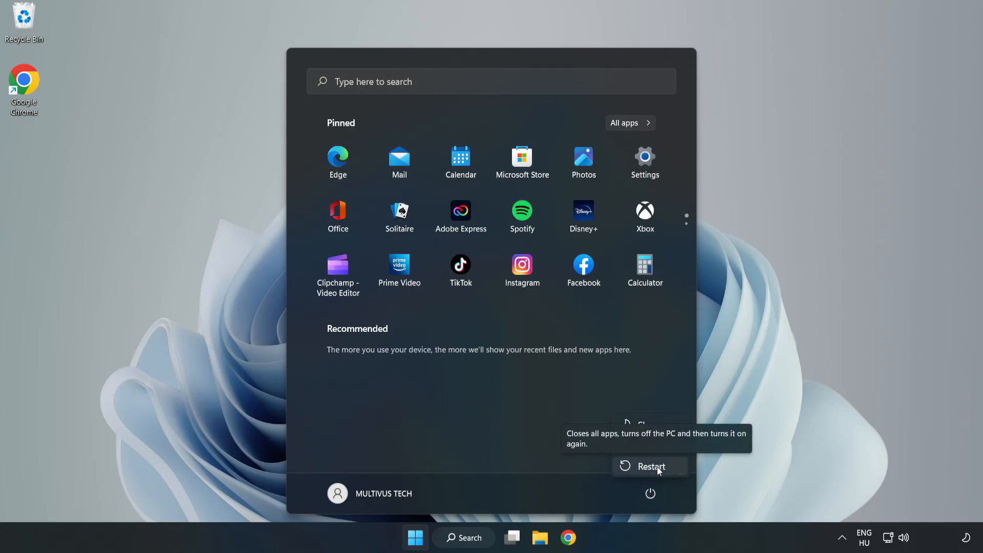